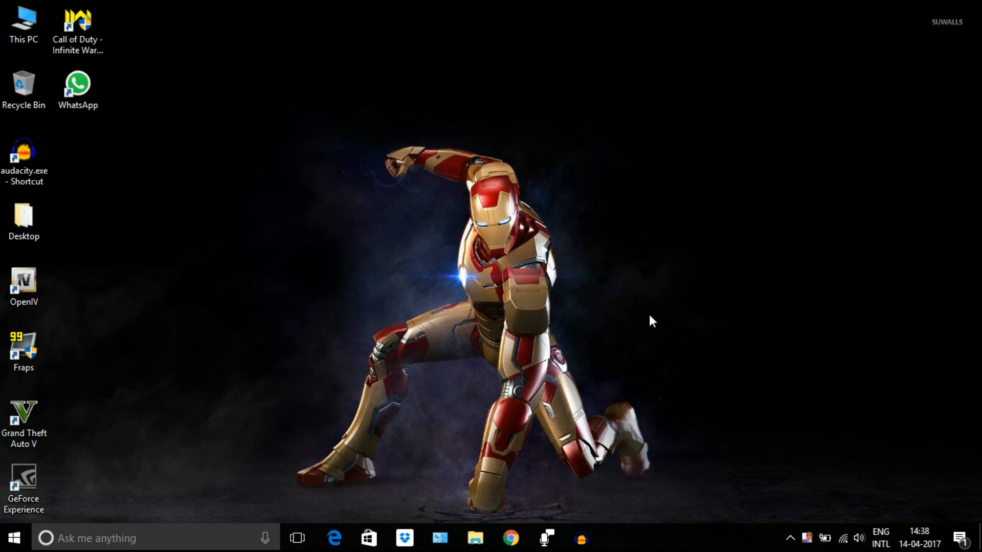
mouse_move(651, 186)
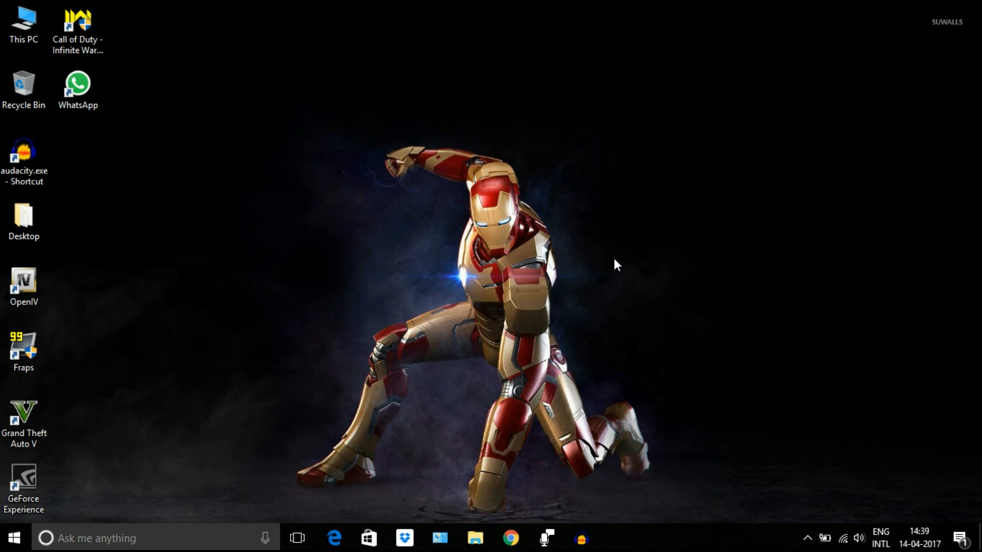
mouse_move(628, 261)
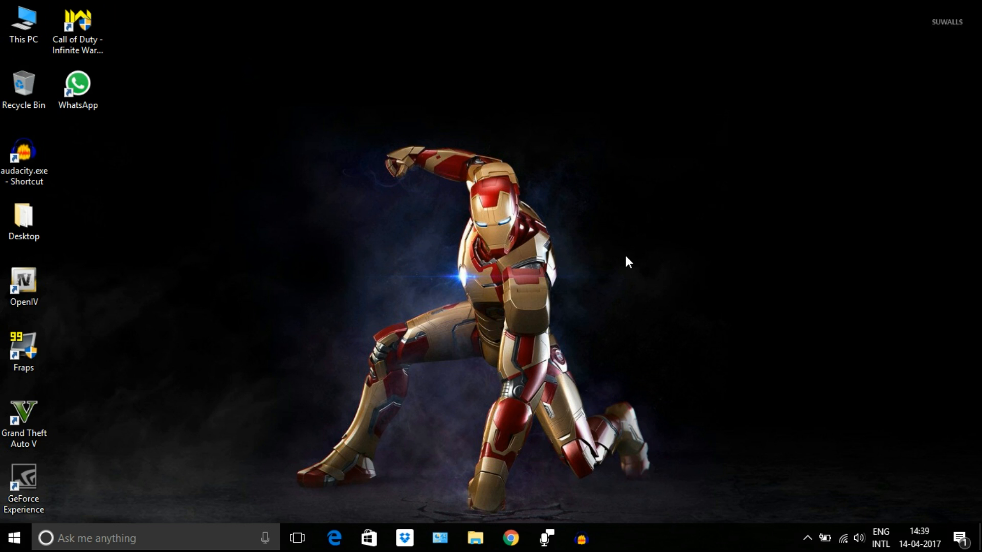
mouse_move(645, 253)
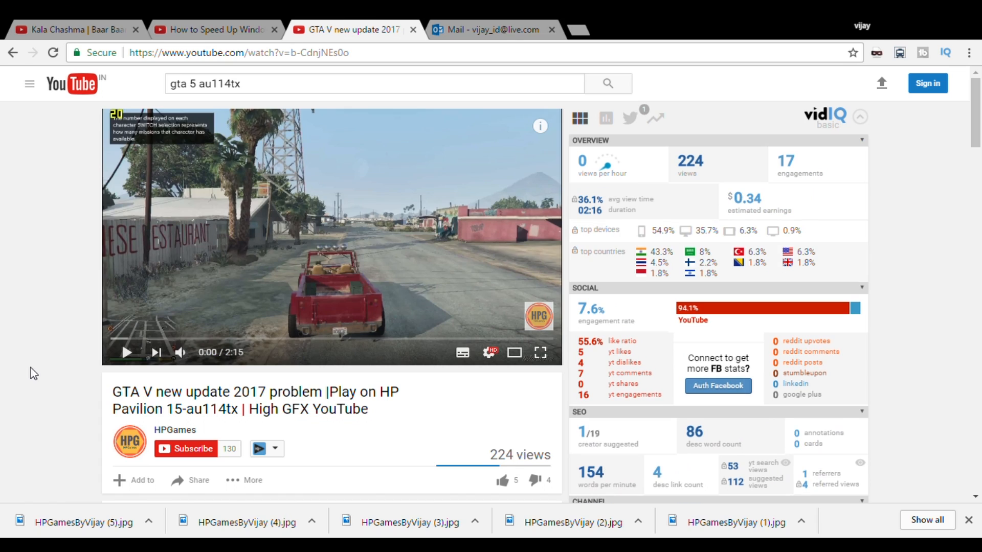
Scroll down to the video's description and tag list
scroll(down, 3)
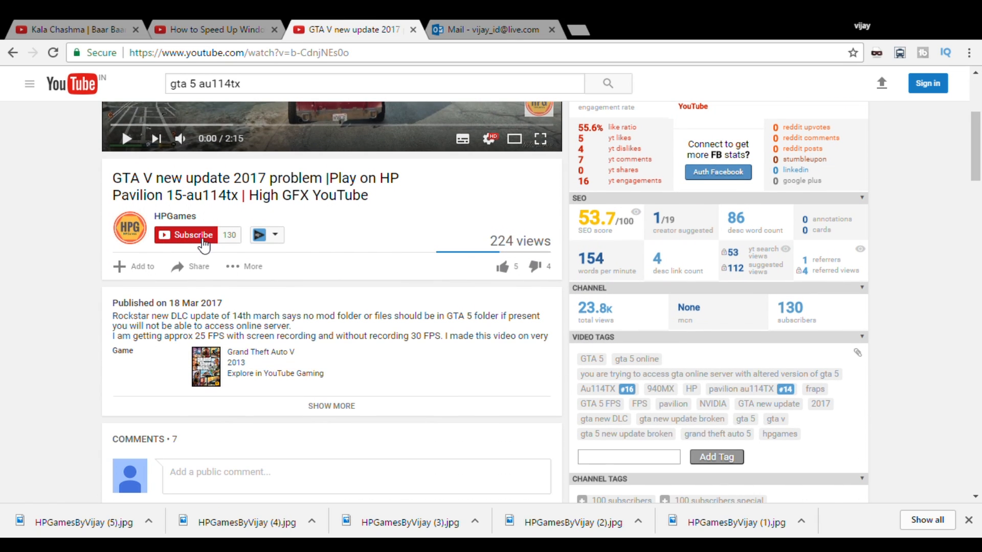
mouse_move(212, 239)
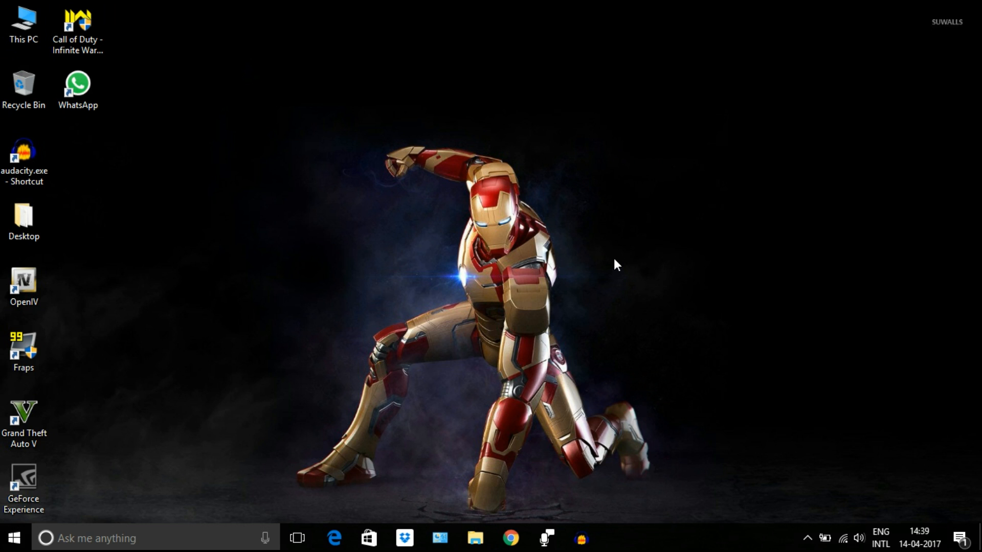
mouse_move(624, 260)
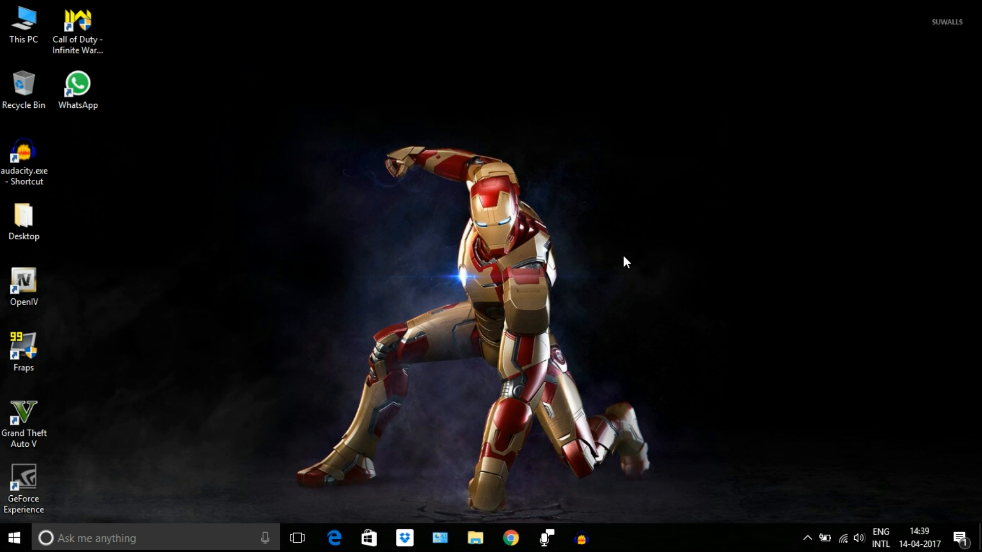
mouse_move(645, 253)
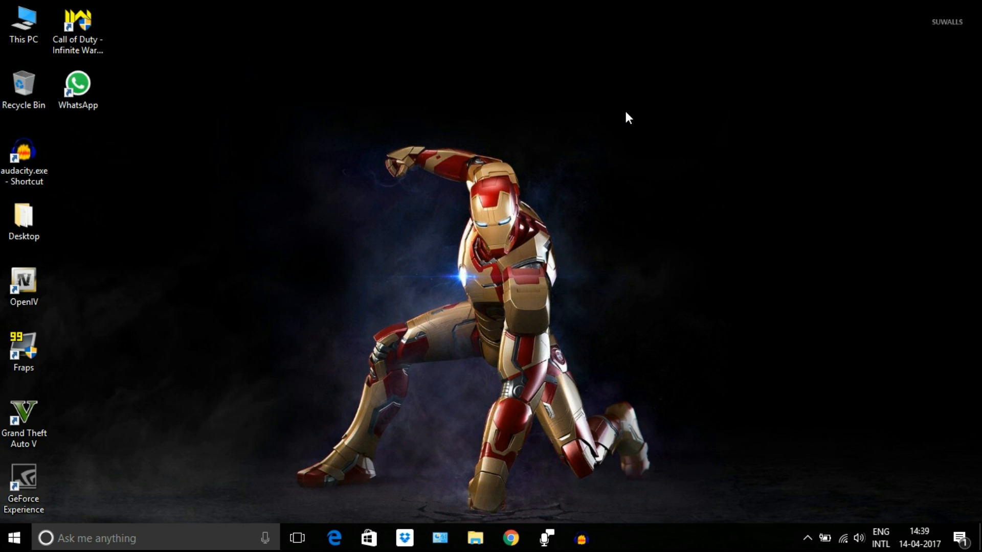
mouse_move(272, 146)
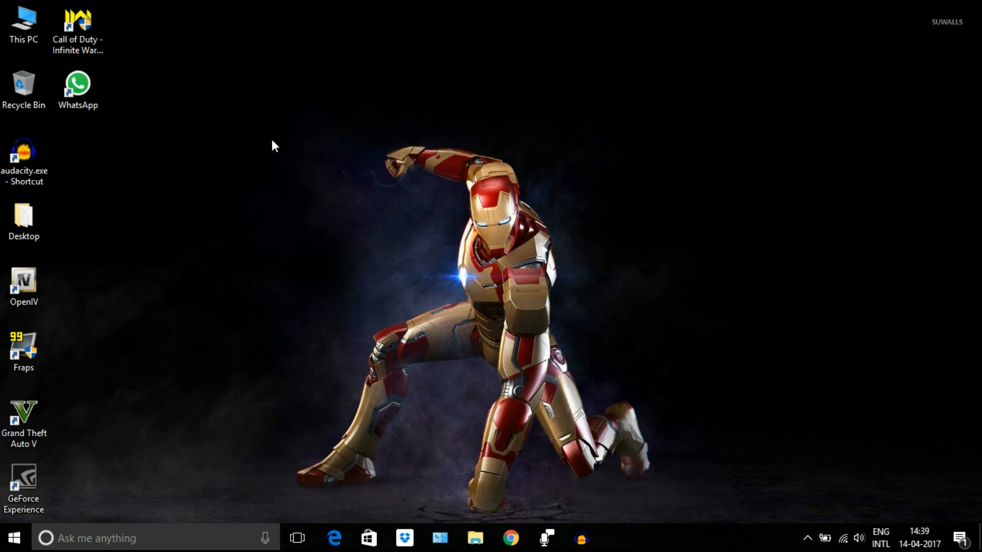
mouse_move(570, 197)
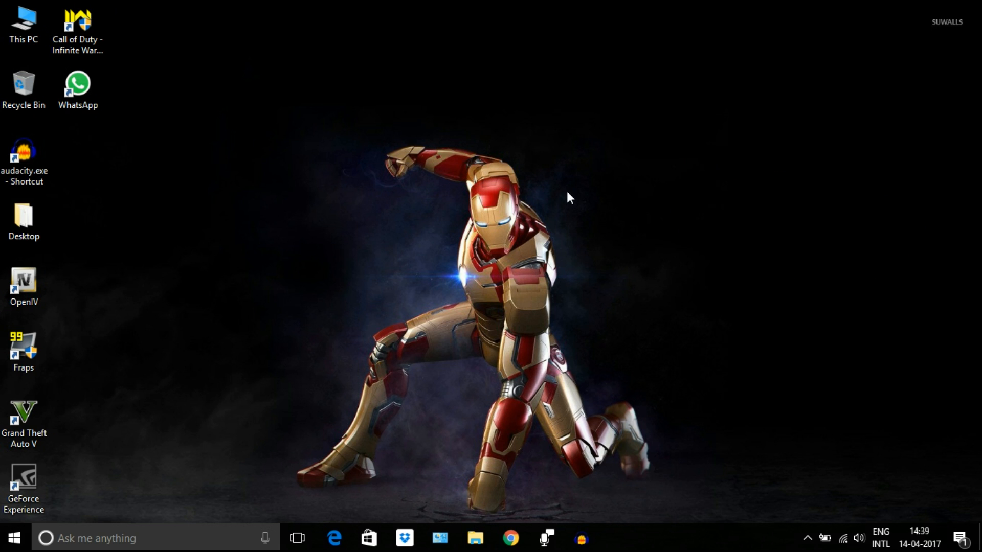
Launch the Intel HD Graphics Control Panel from the desktop right-click menu
right_click(568, 197)
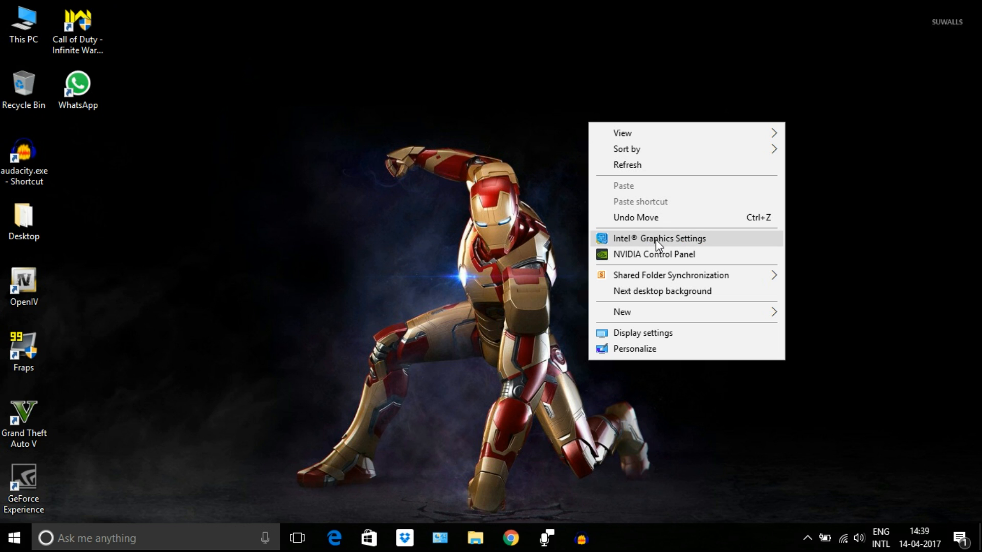
mouse_move(685, 244)
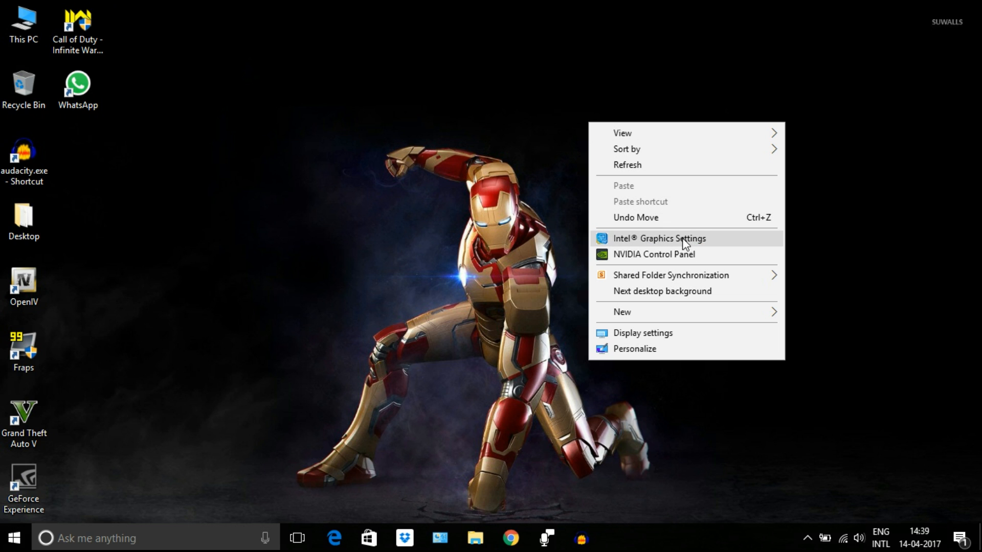
click(657, 238)
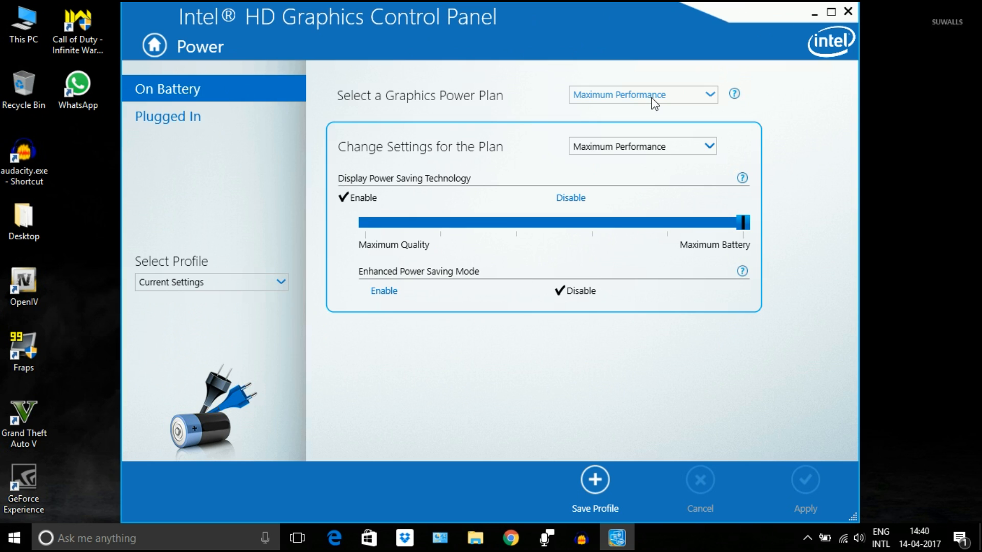
Set the On Battery plan to Maximum Performance with Display Power Saving at Maximum Quality and apply it
click(640, 95)
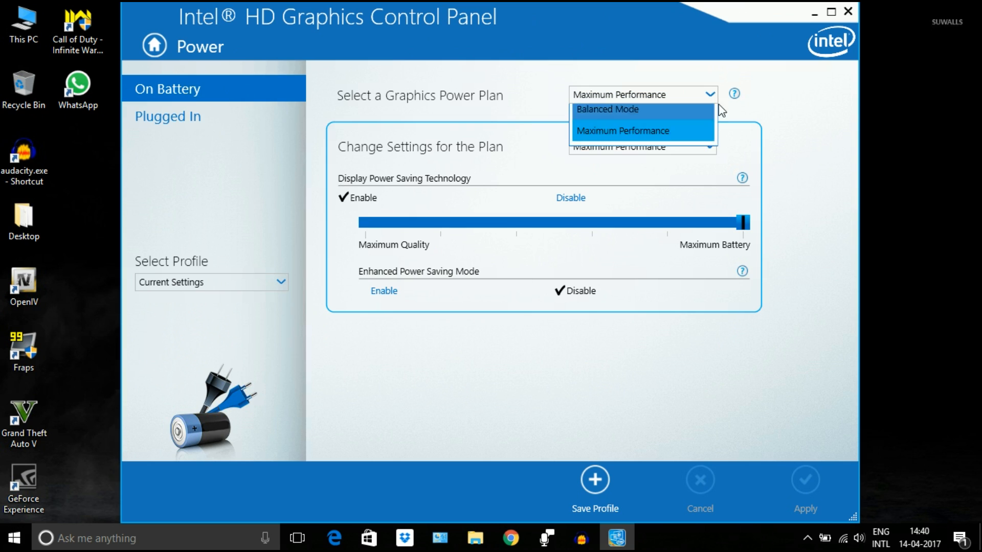
click(623, 130)
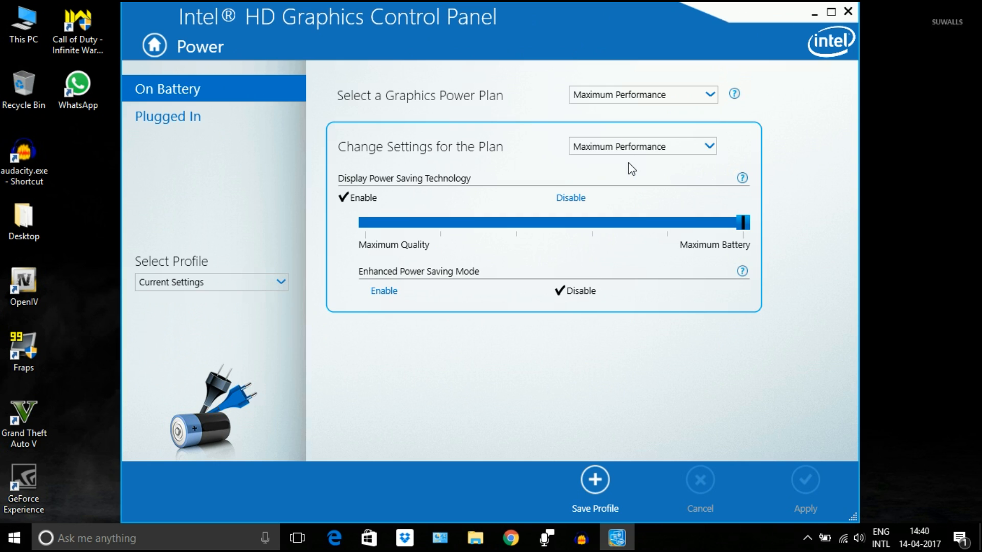
mouse_move(757, 244)
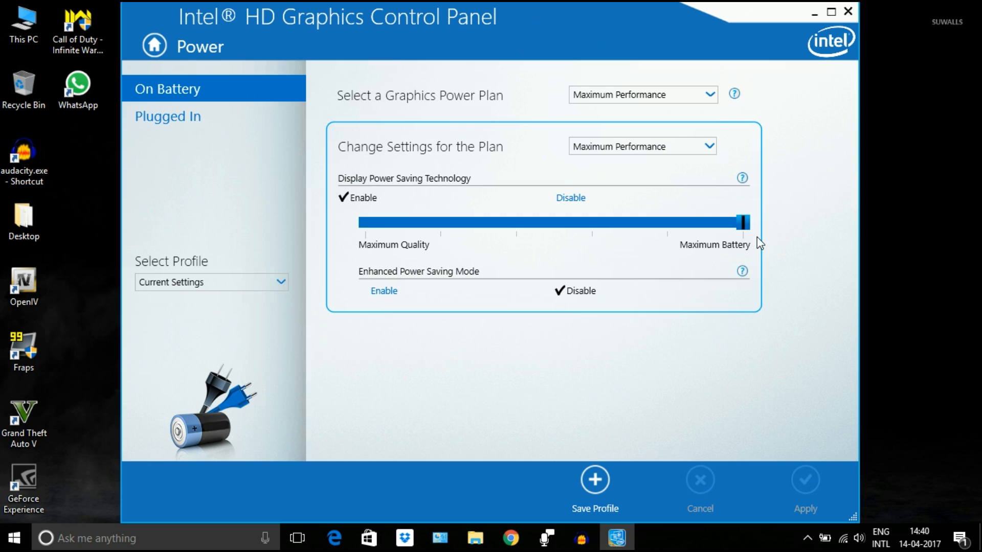
mouse_move(442, 159)
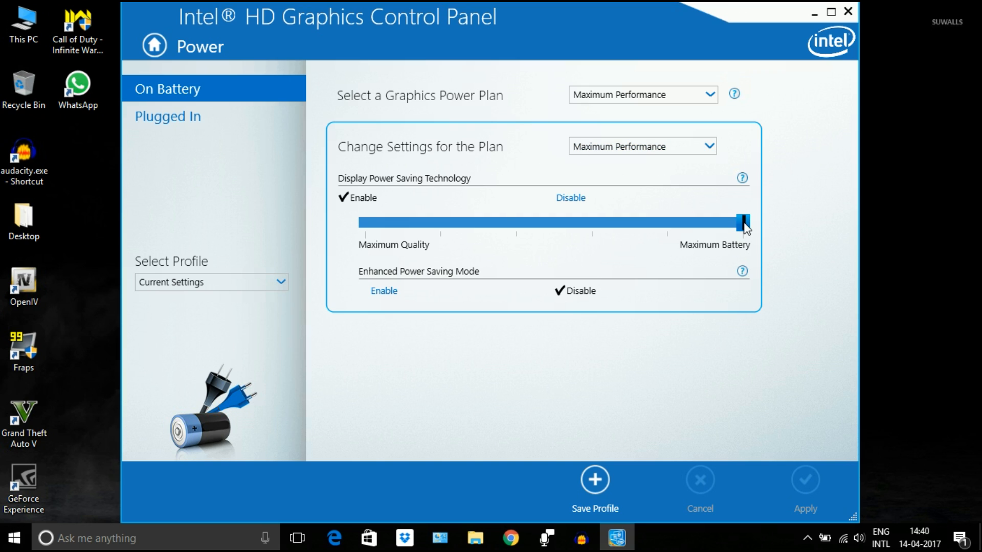
drag(743, 222, 364, 222)
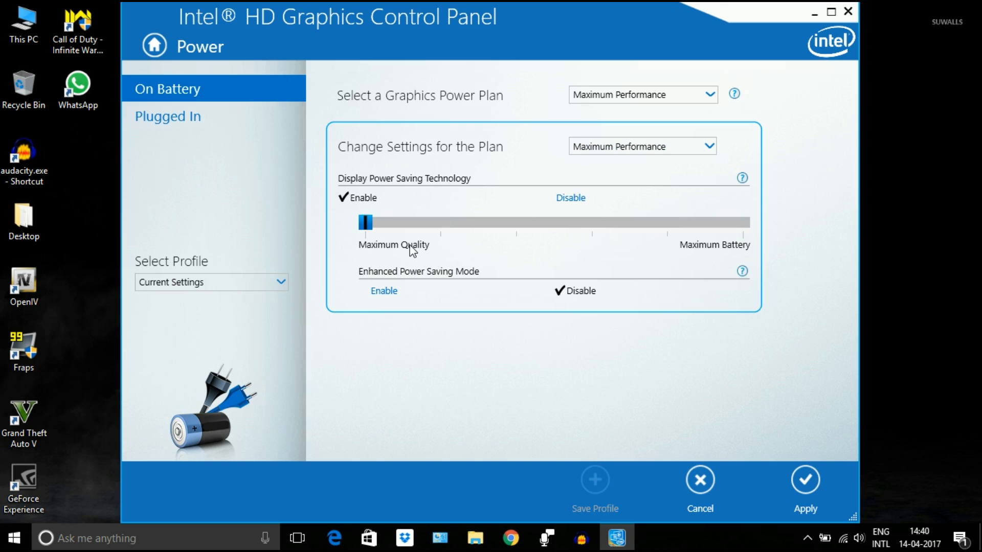
click(805, 479)
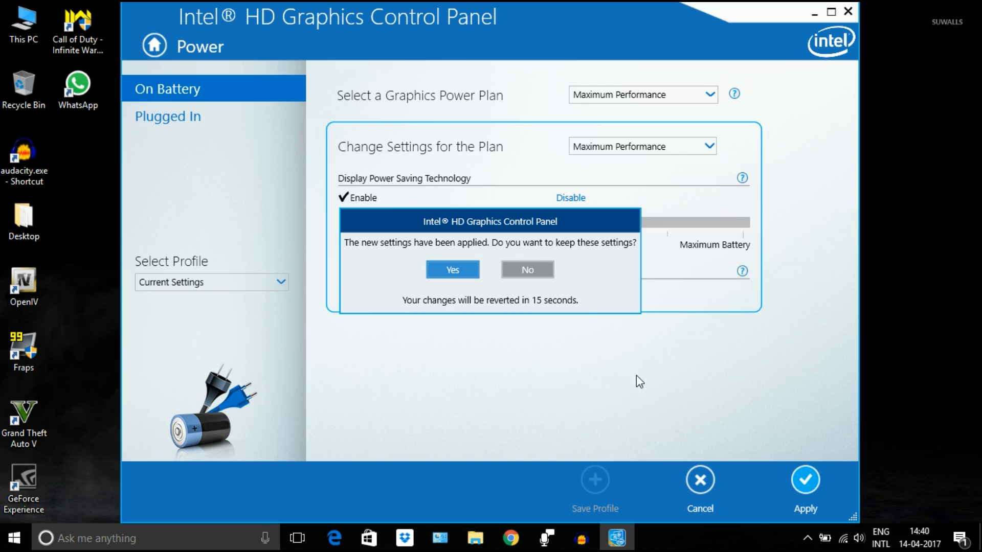
click(452, 269)
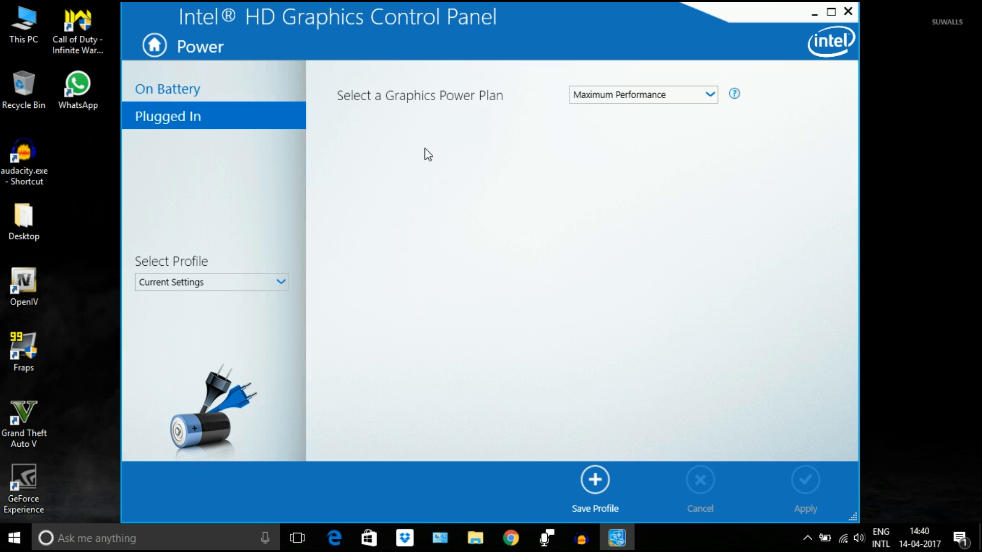
Set the Plugged In graphics power plan to Maximum Performance and close the Intel panel
click(642, 94)
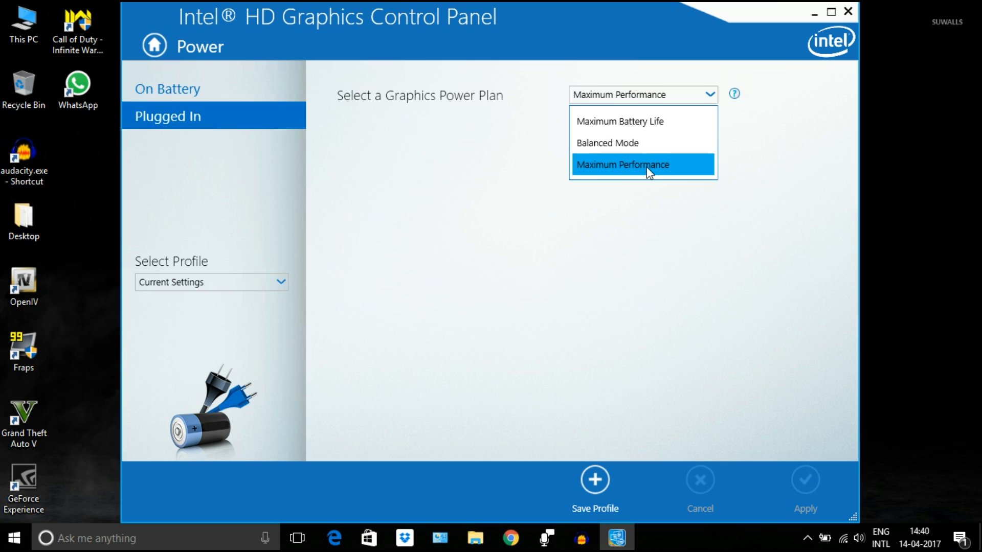
click(621, 164)
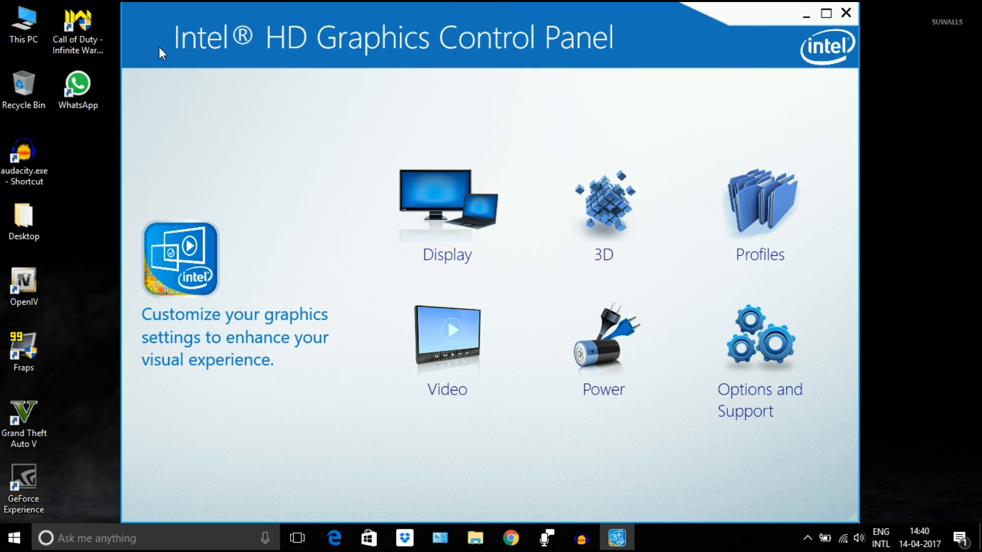
click(845, 12)
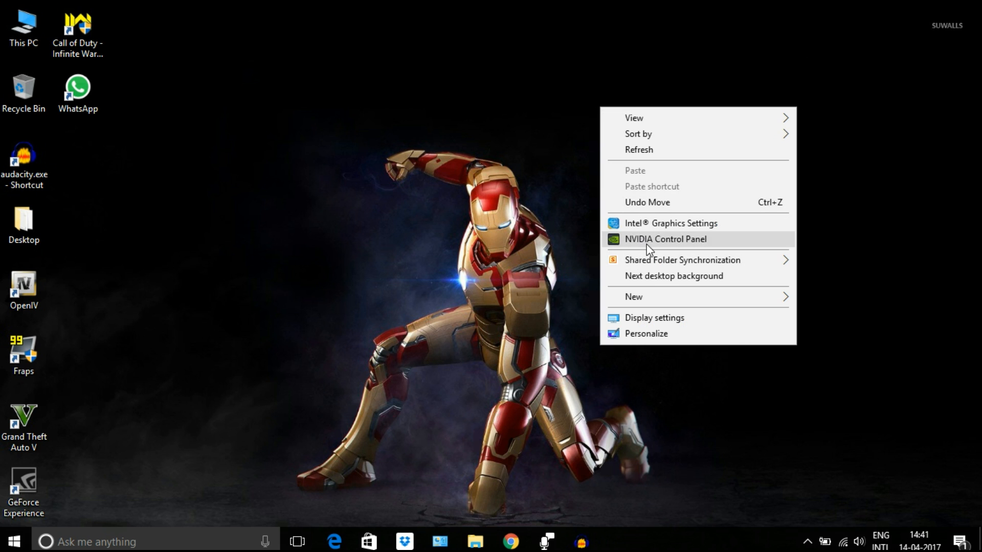
Launch the NVIDIA Control Panel from the desktop menu
click(648, 246)
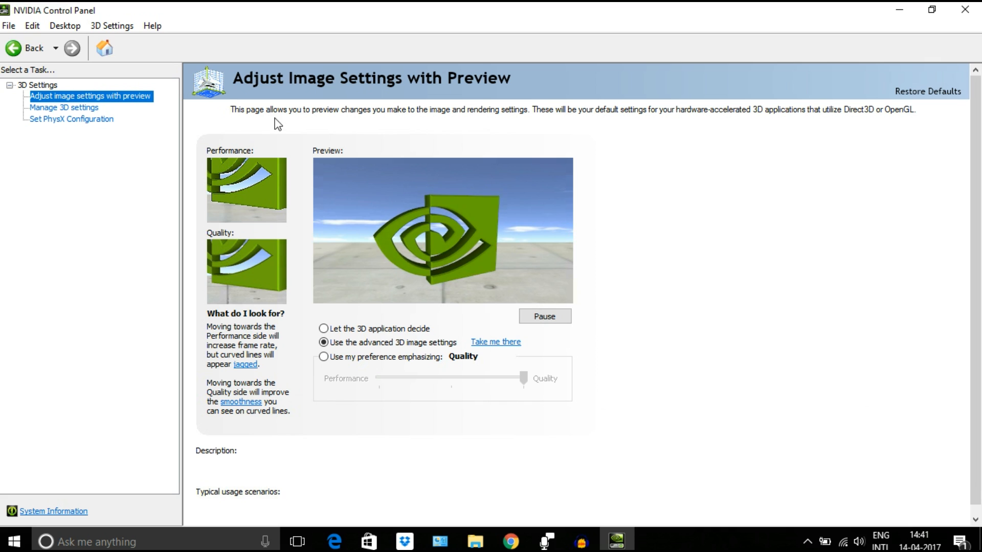
Choose advanced 3D image settings and go to Manage 3D settings
click(323, 341)
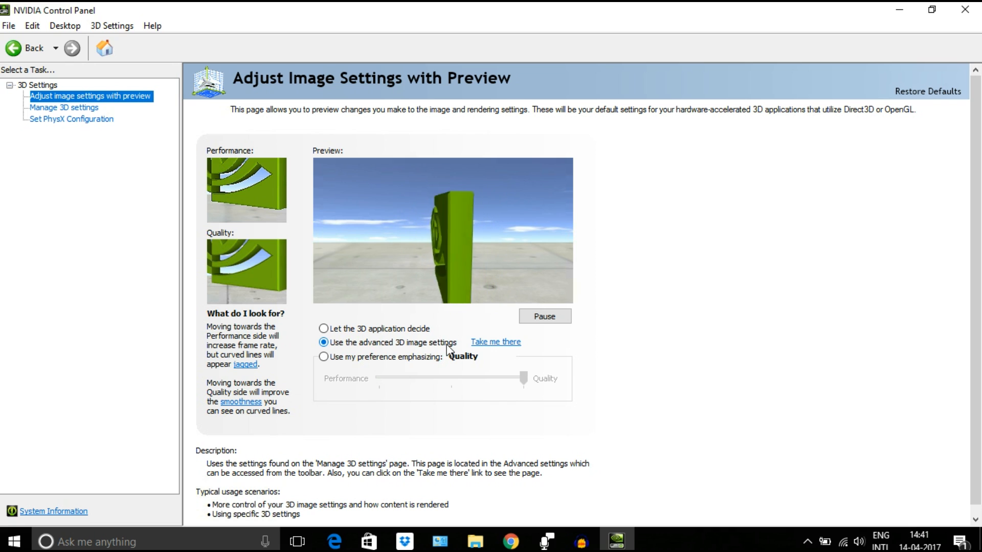
click(64, 107)
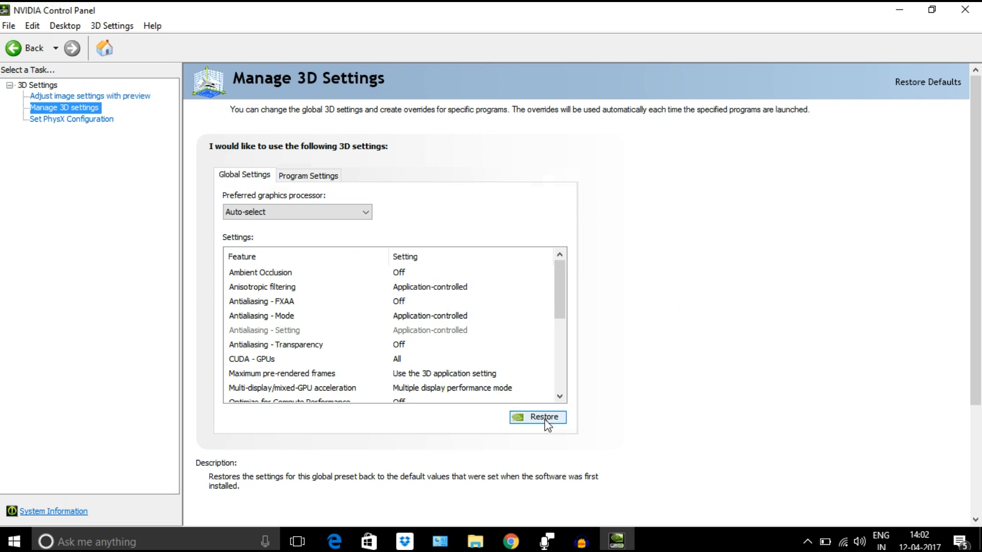
Restore global 3D defaults, then set the preferred processor to High-performance NVIDIA
click(537, 417)
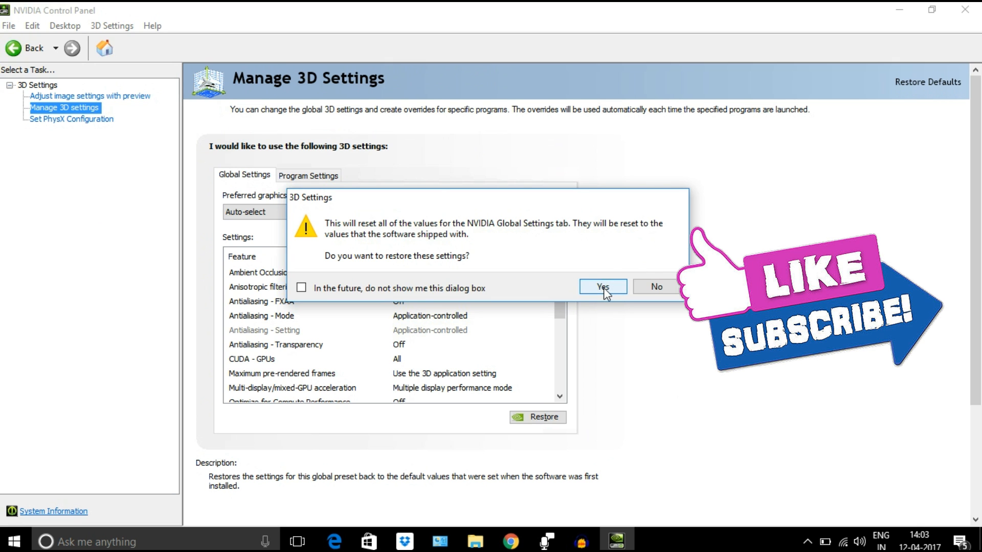
click(601, 286)
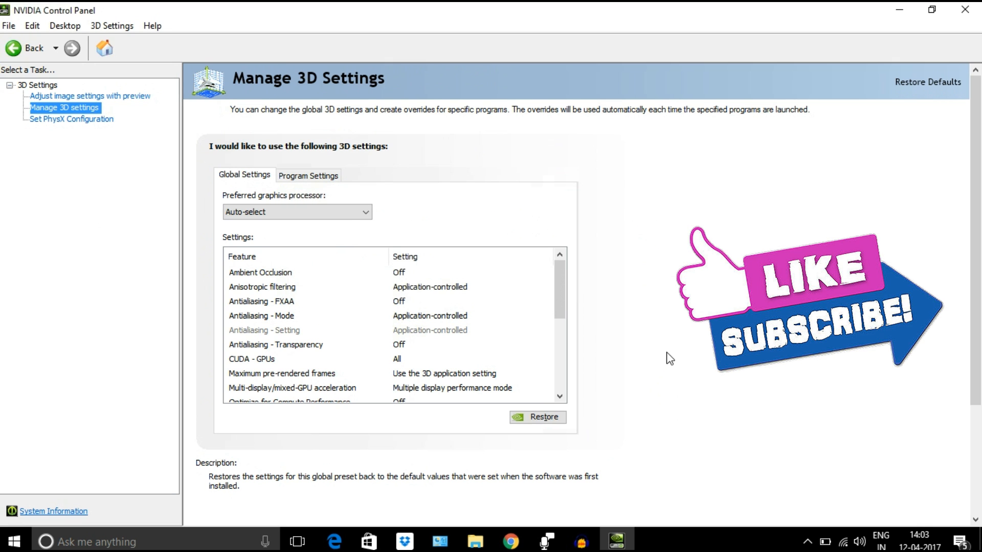
click(295, 211)
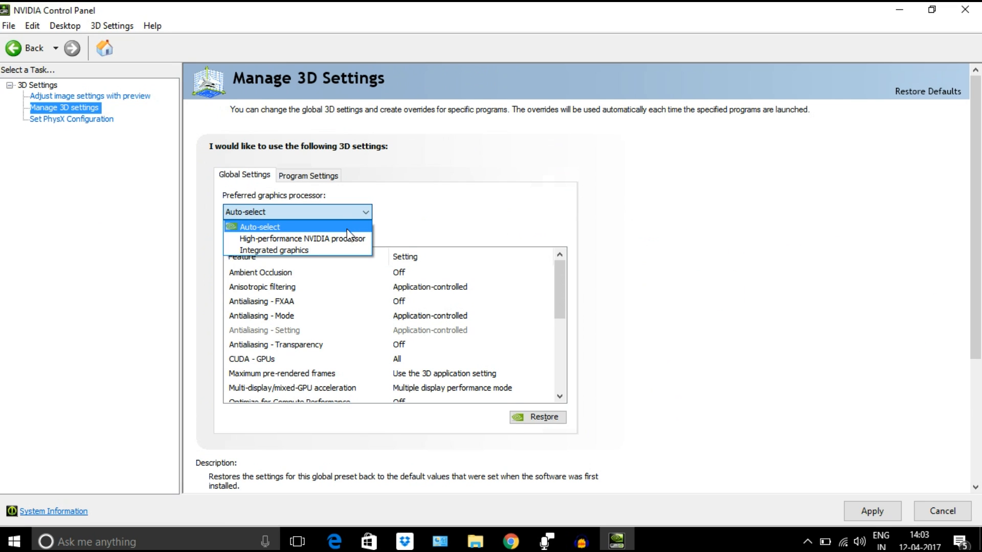
mouse_move(302, 238)
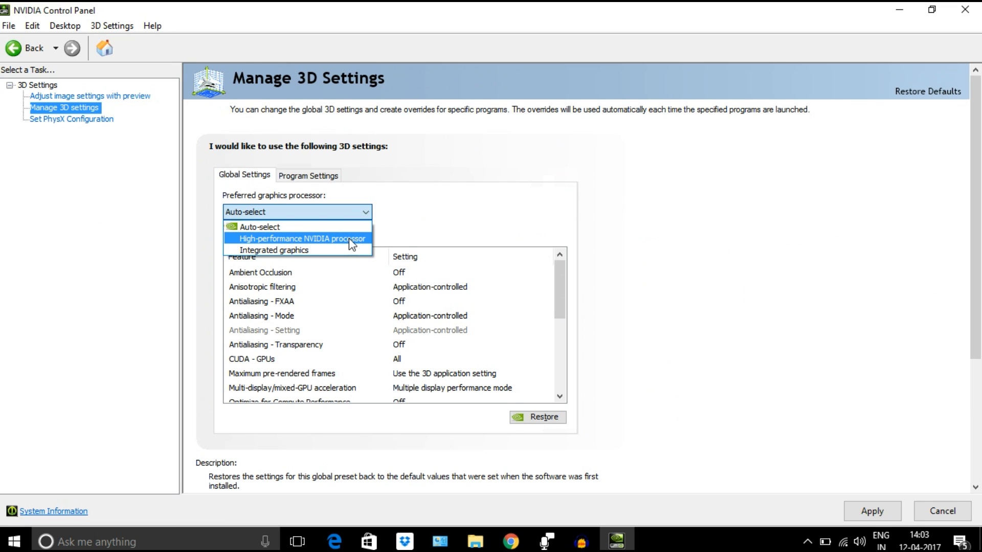
click(303, 238)
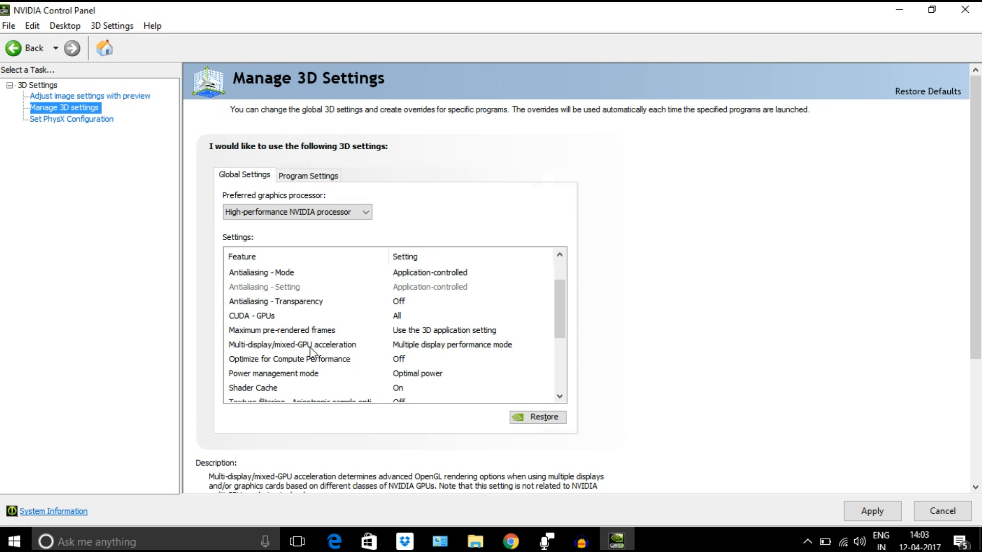
mouse_move(523, 350)
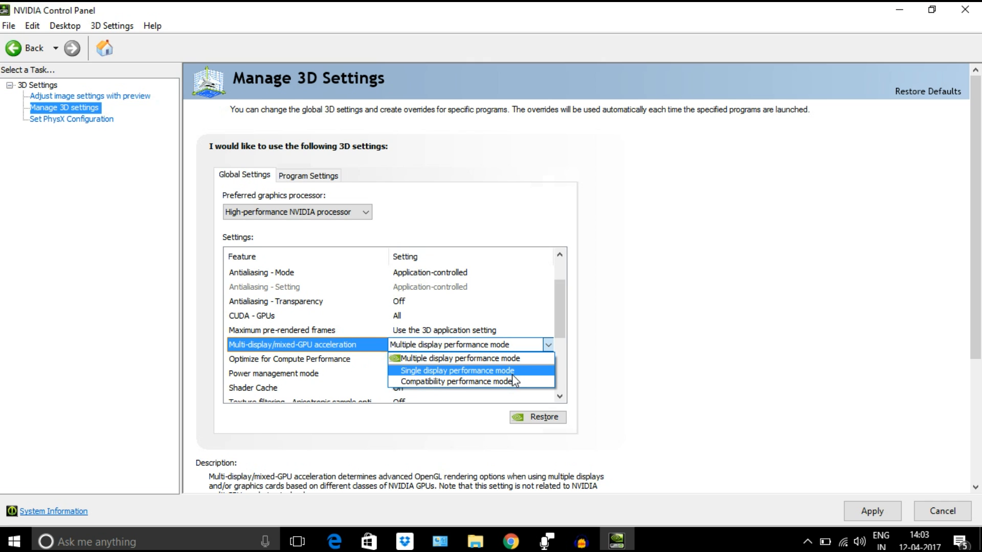
Check the multi-display acceleration setting and set Texture filtering quality to High performance
click(456, 370)
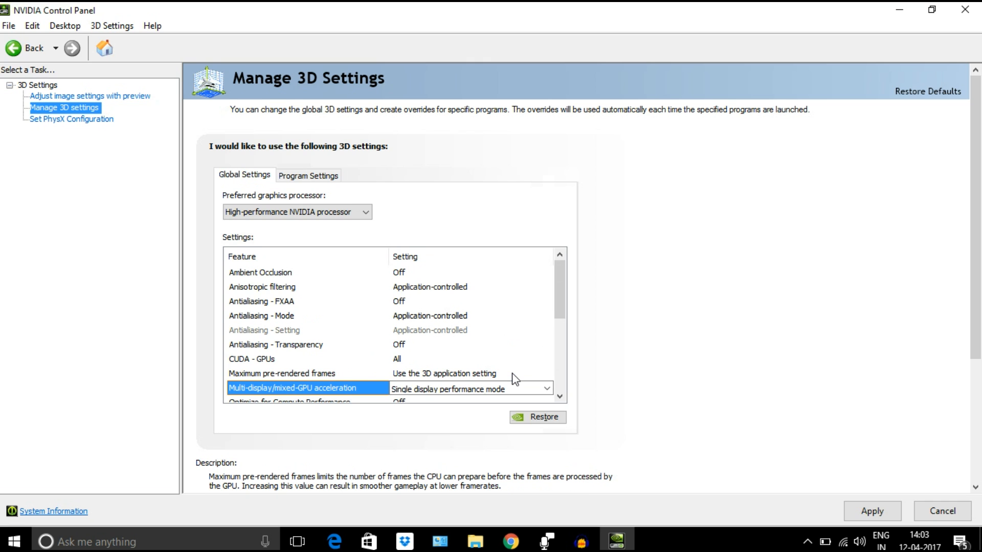
scroll(down, 3)
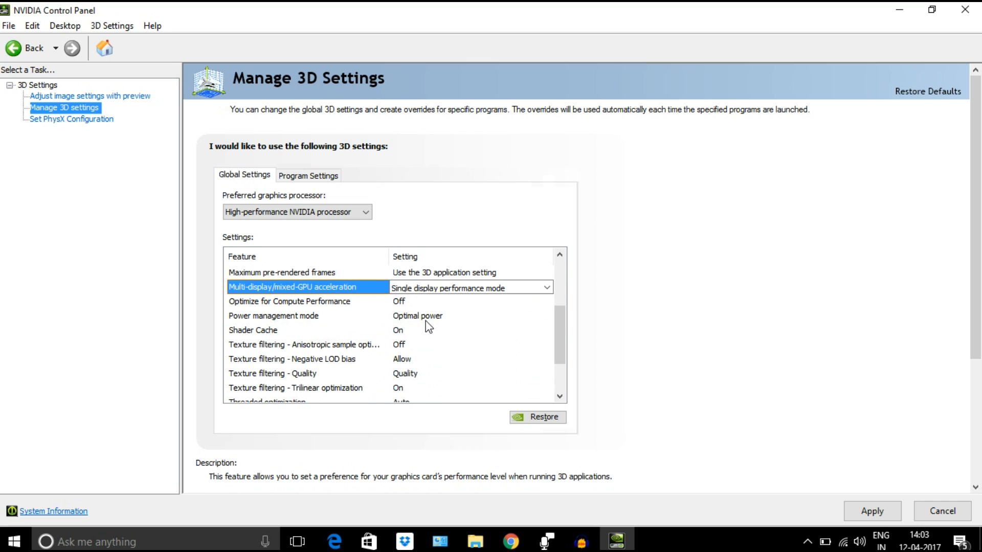
mouse_move(299, 321)
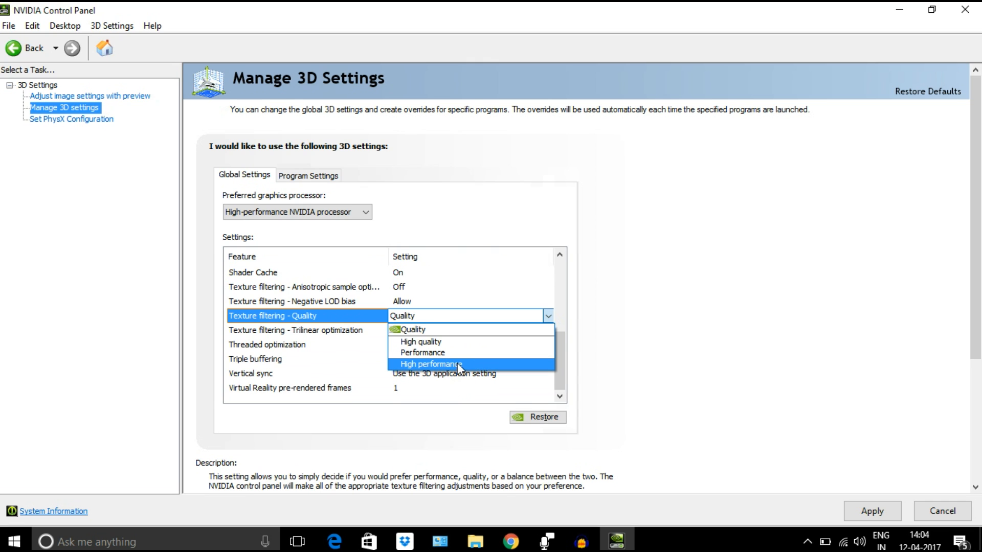
click(431, 364)
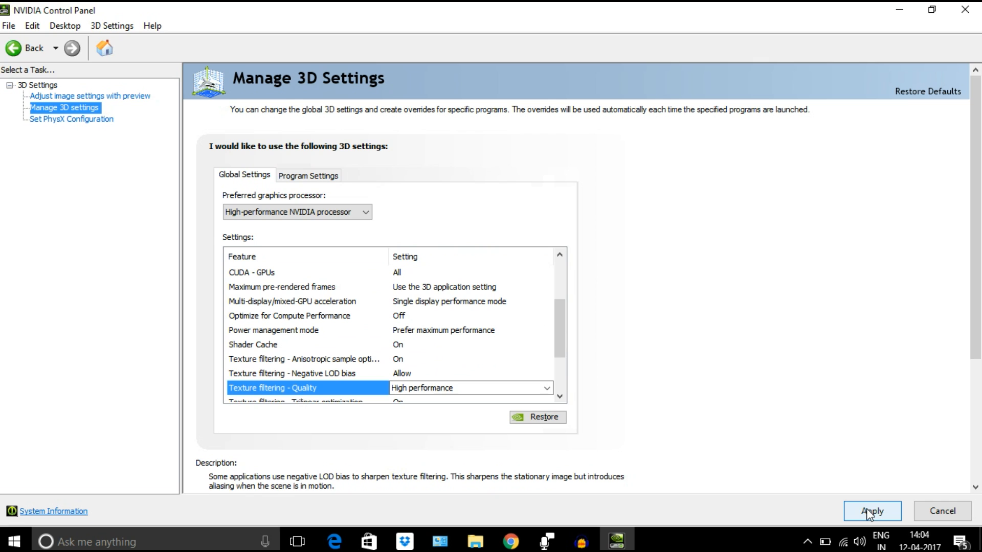
mouse_move(809, 437)
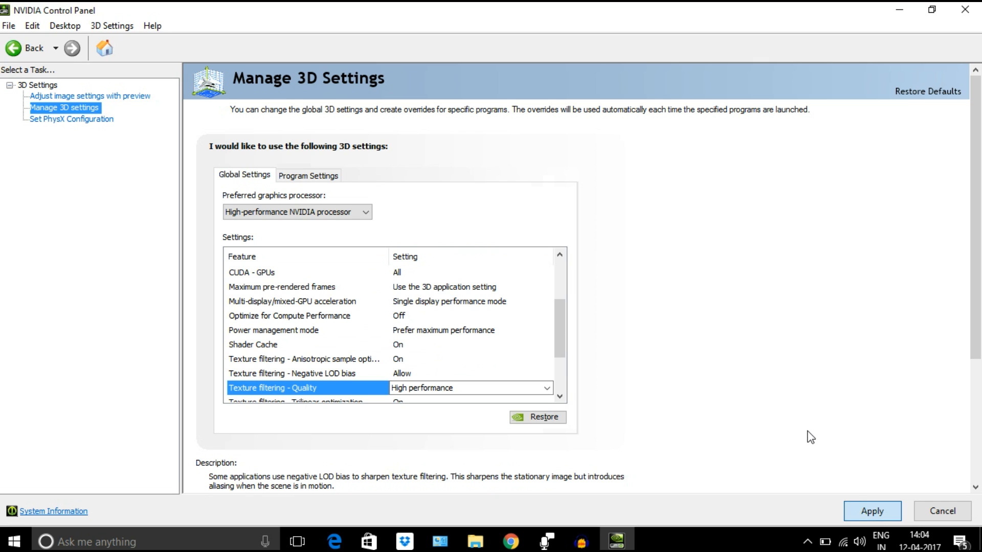
Switch to Program Settings and browse the full program list before returning to installed programs only
click(308, 175)
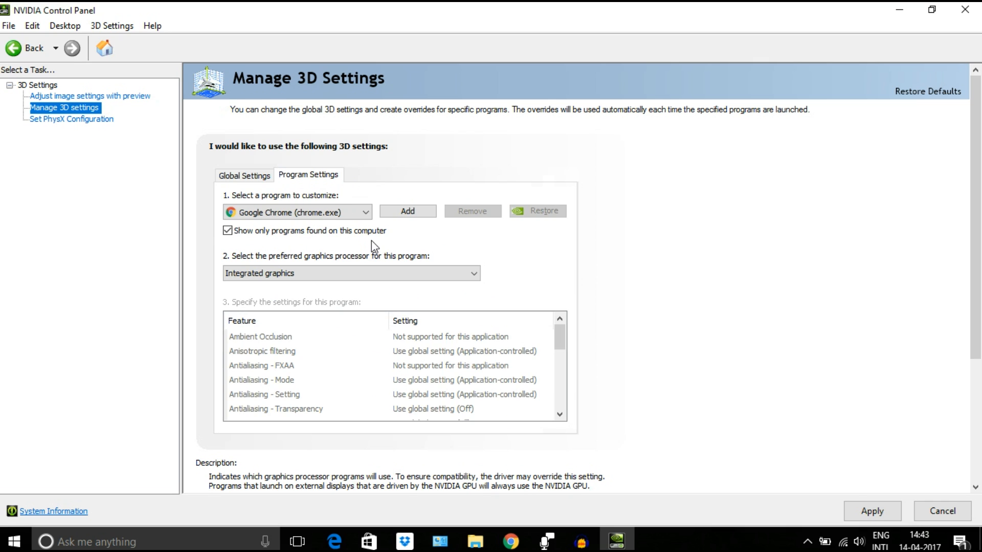
click(227, 230)
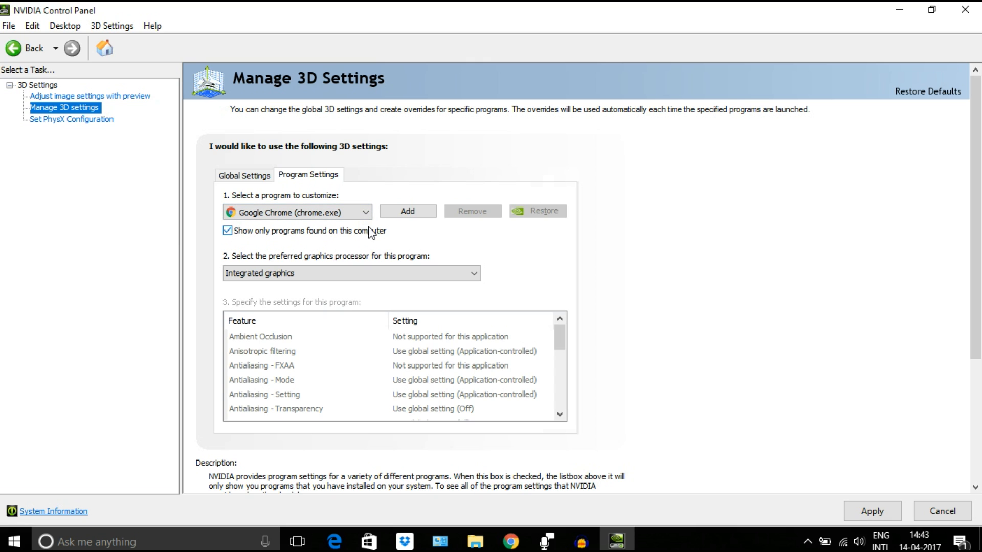
click(227, 230)
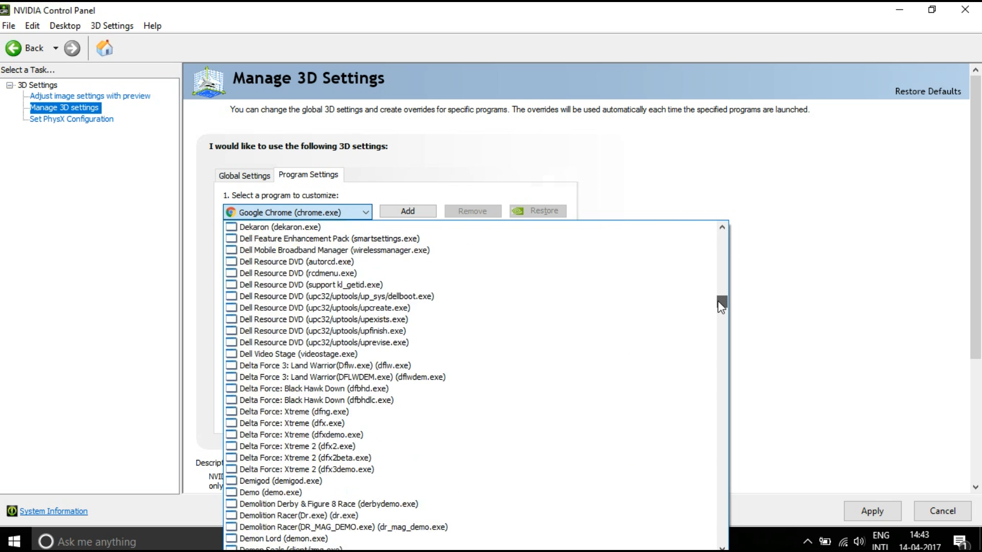
scroll(down, 3)
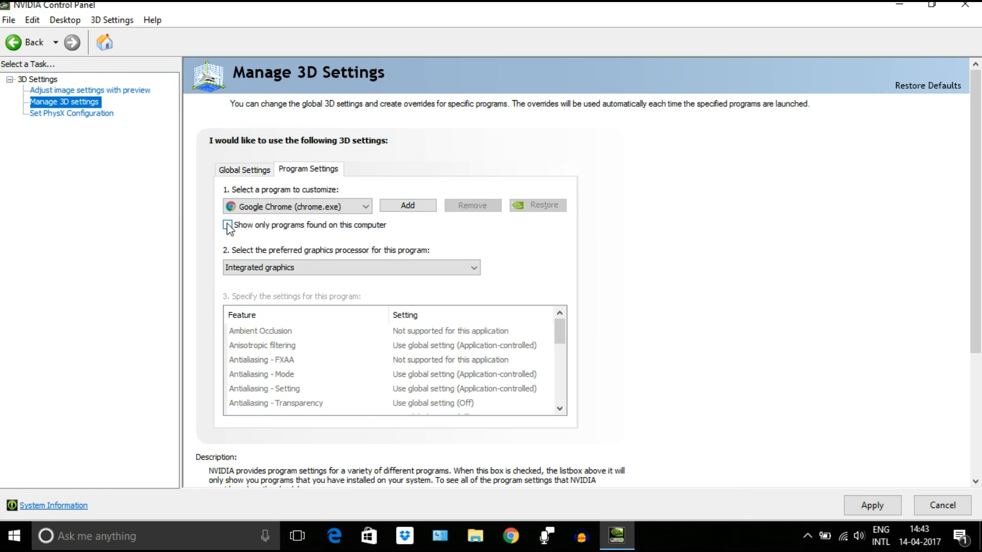
click(227, 225)
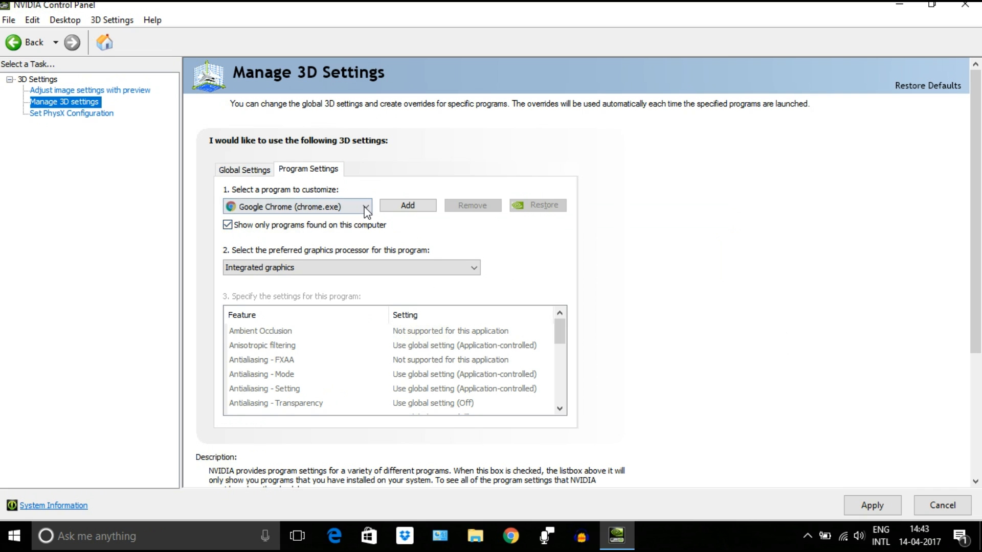
Select Grand Theft Auto V (gta5.exe) and view its preferred graphics processor choices
click(365, 206)
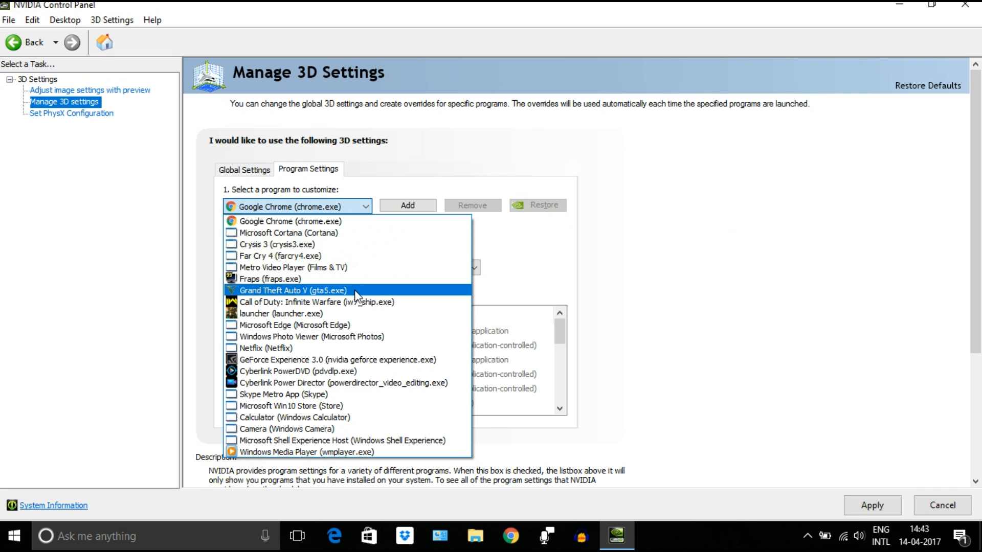
mouse_move(405, 297)
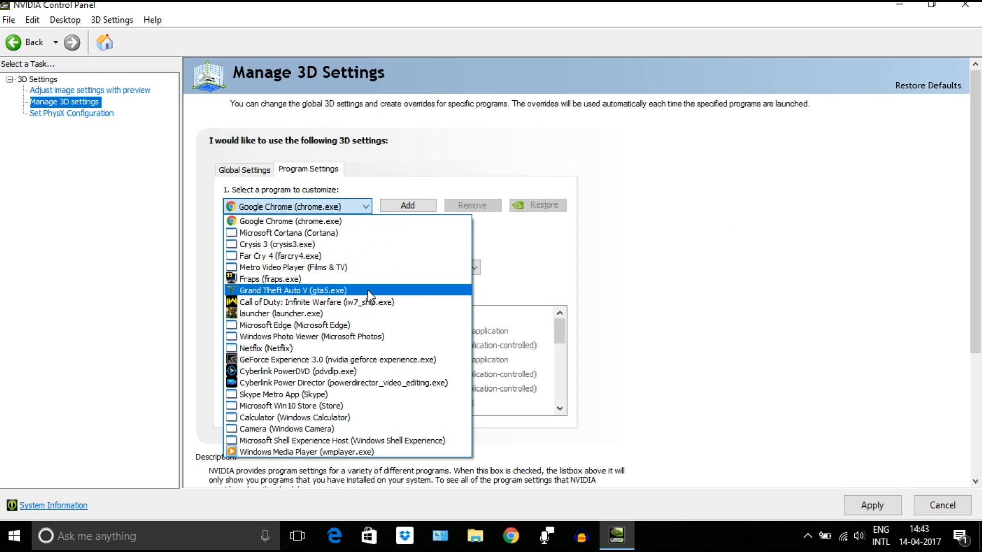
click(292, 289)
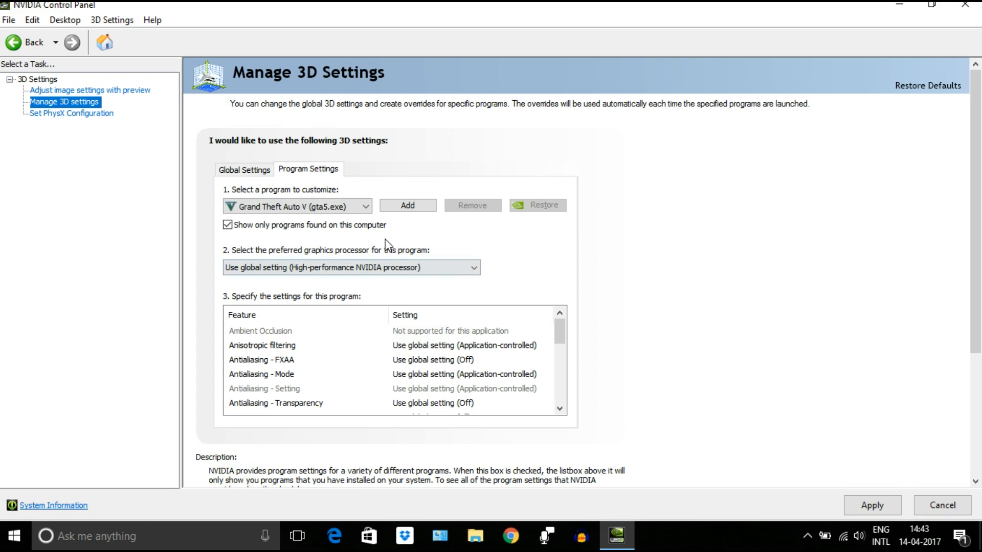
click(350, 267)
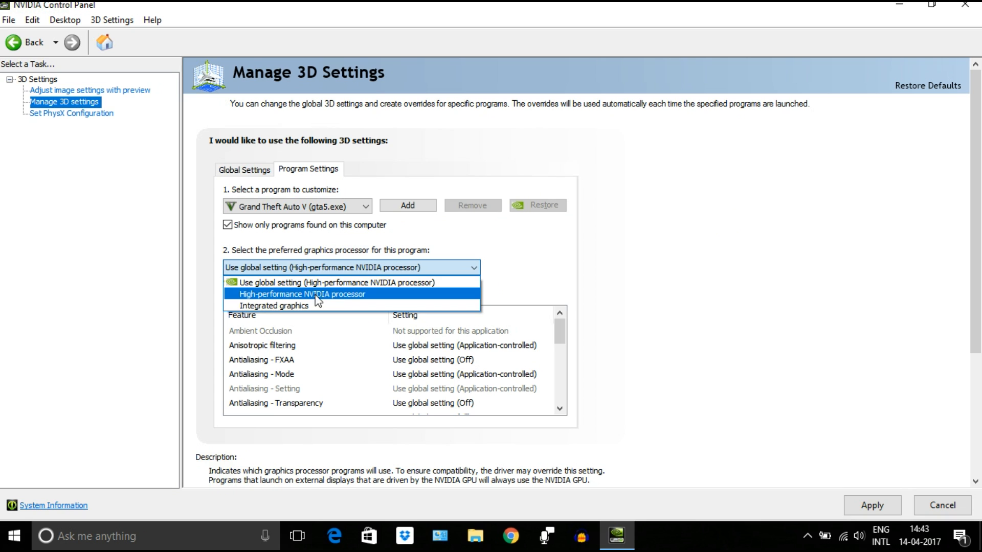
mouse_move(361, 302)
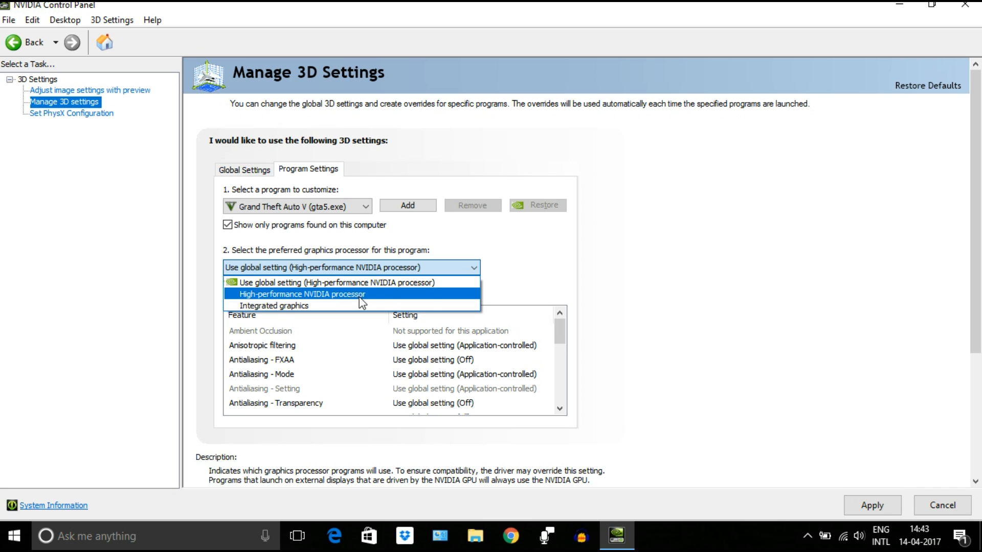
mouse_move(336, 283)
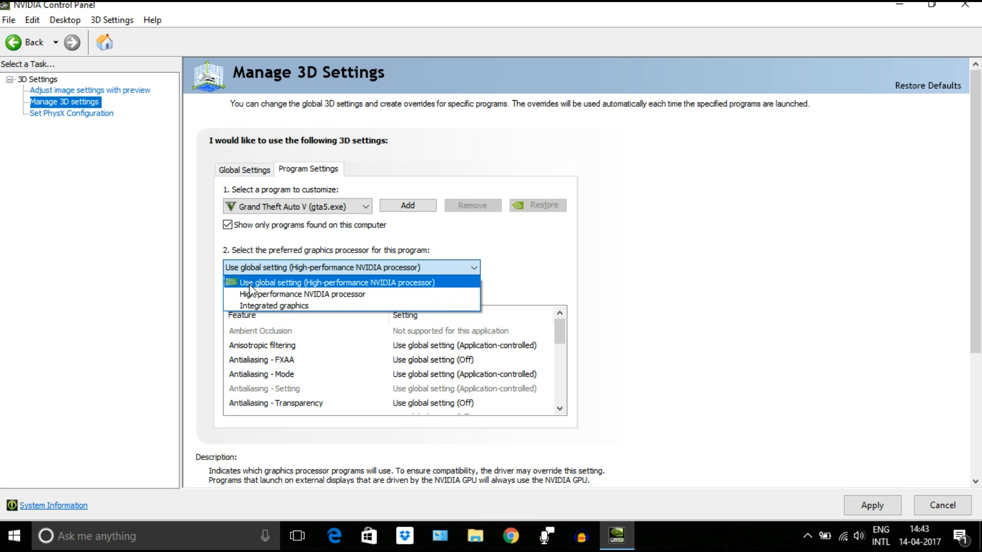
mouse_move(338, 287)
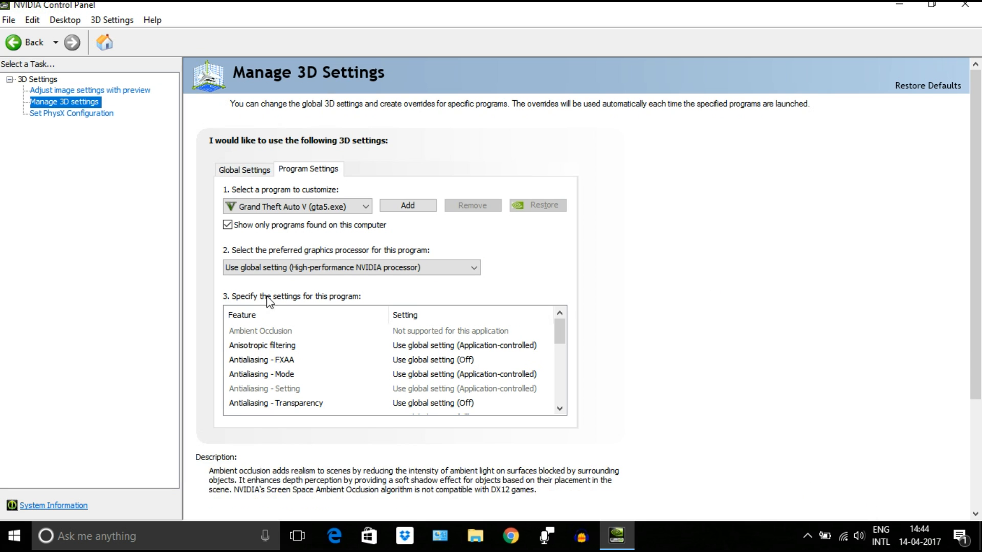
Make the GeForce 940MX the PhysX processor and apply the change
click(72, 113)
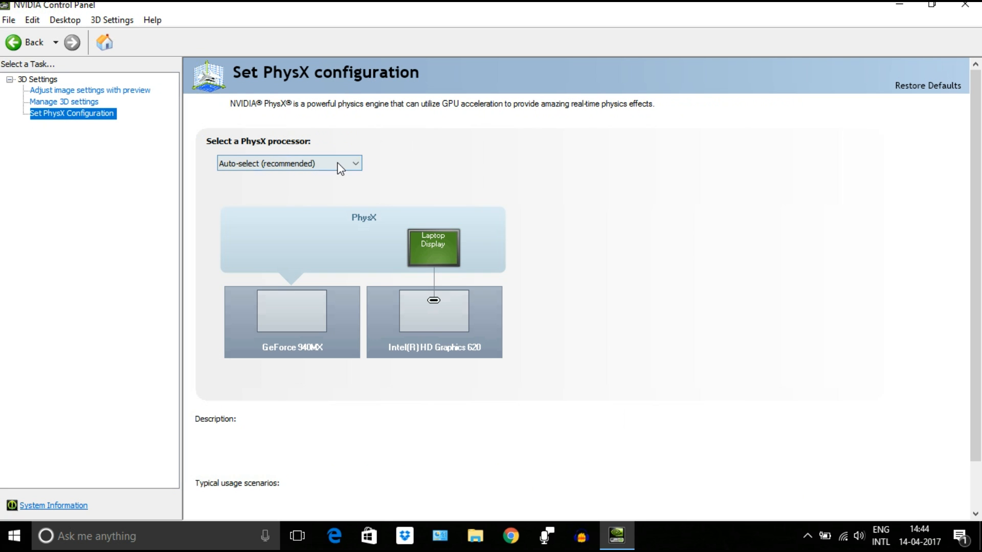
click(289, 163)
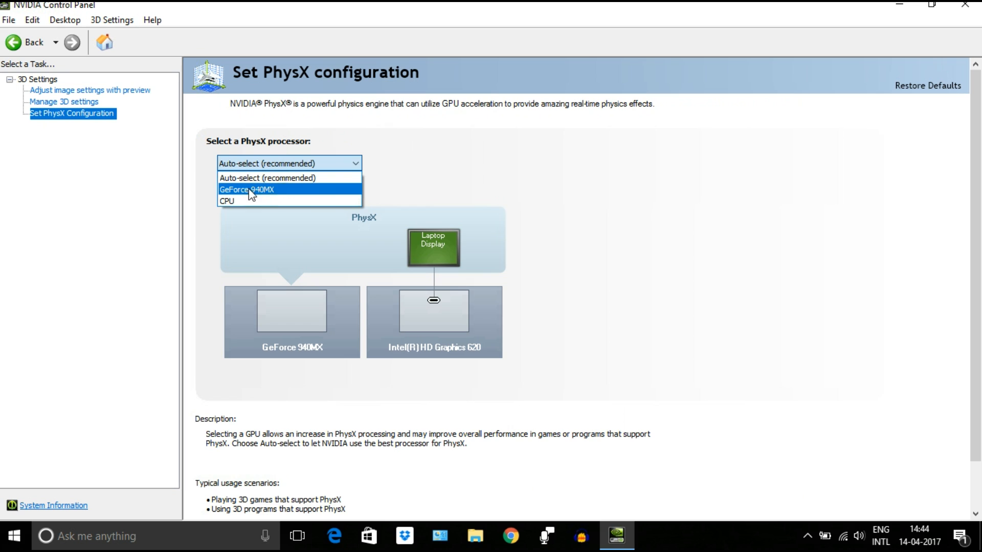
click(267, 190)
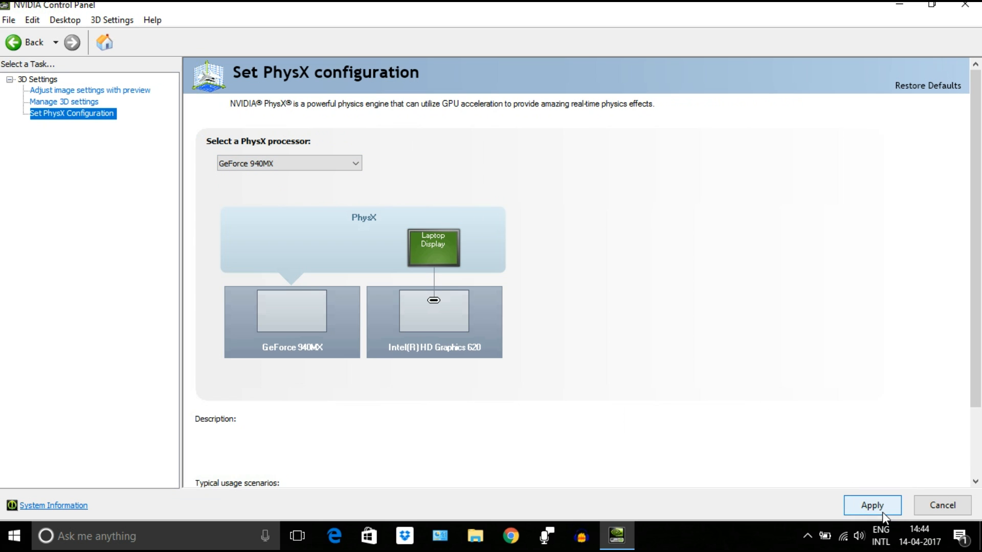
click(871, 505)
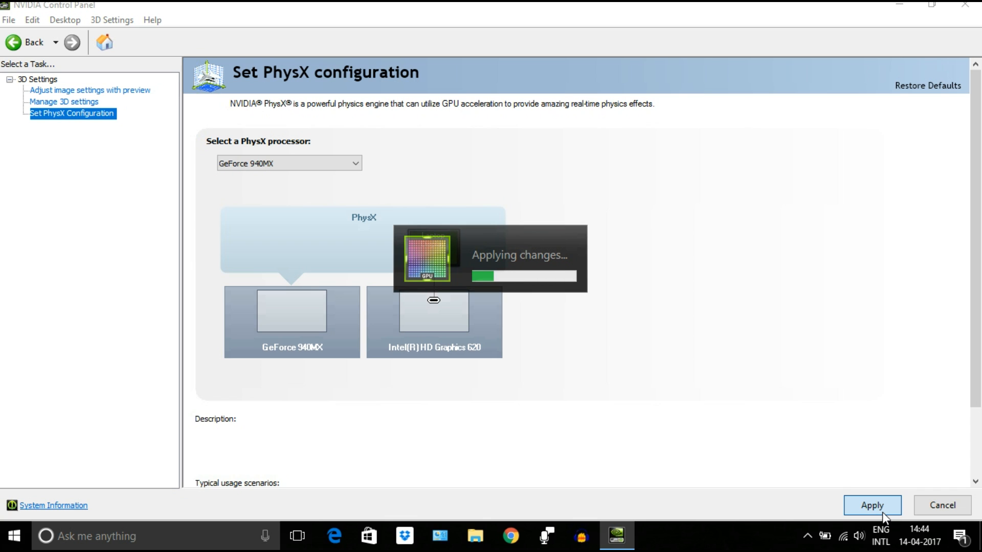
click(871, 505)
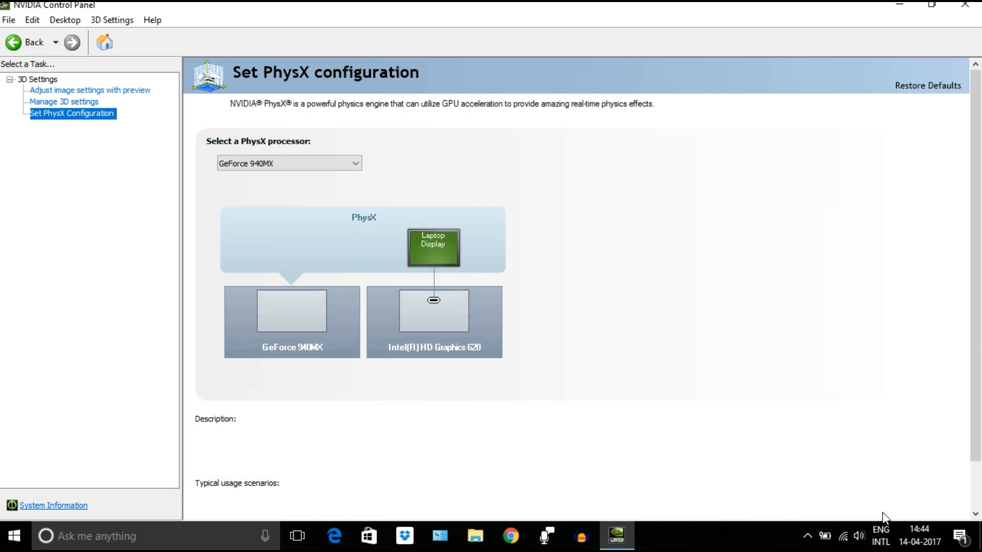
scroll(down, 3)
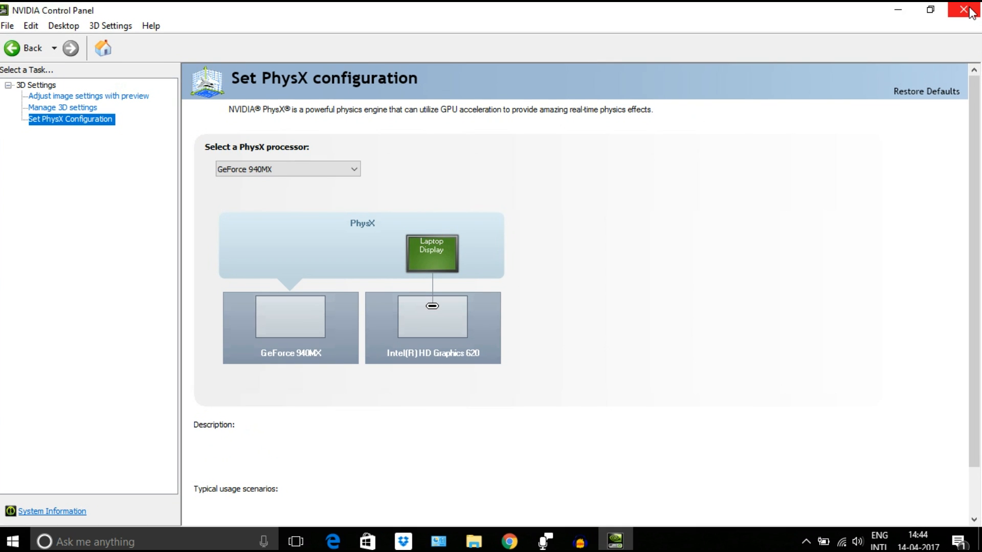
Close NVIDIA Control Panel and reach Windows Power Options from the battery tray icon
click(966, 10)
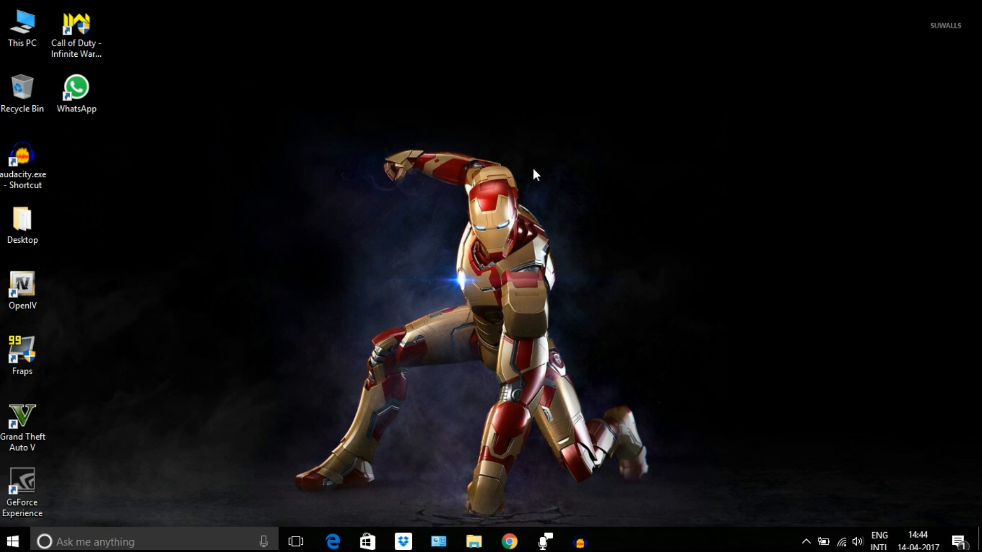
right_click(534, 173)
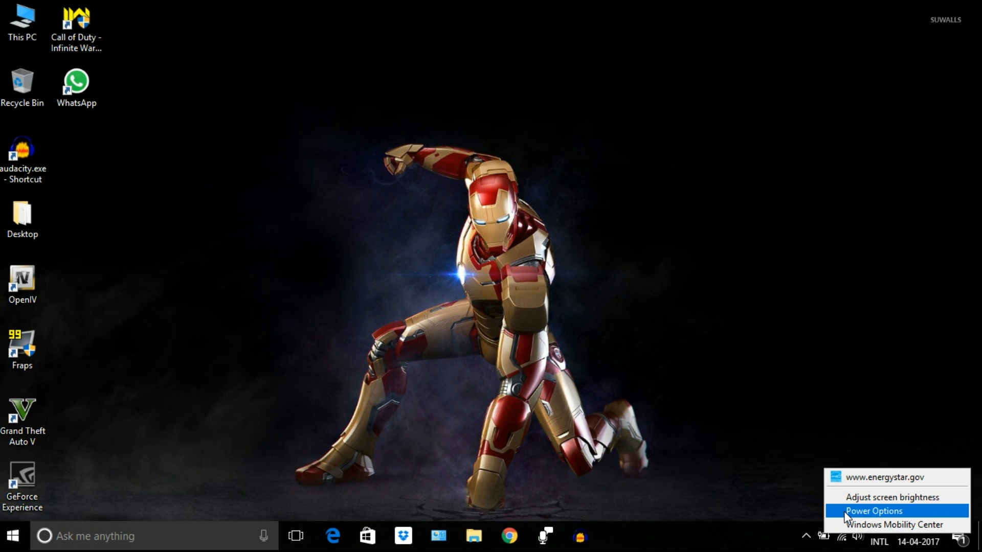
click(865, 510)
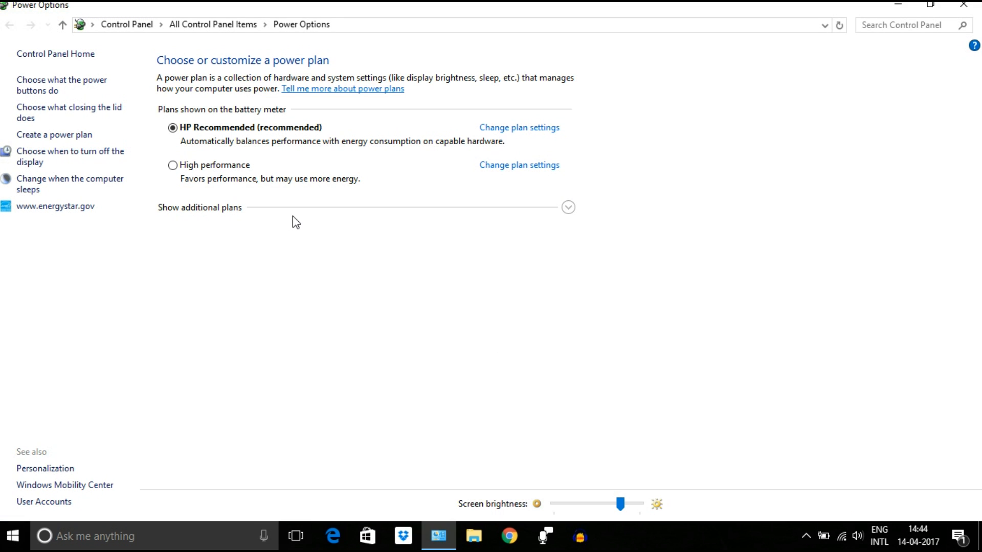
mouse_move(359, 322)
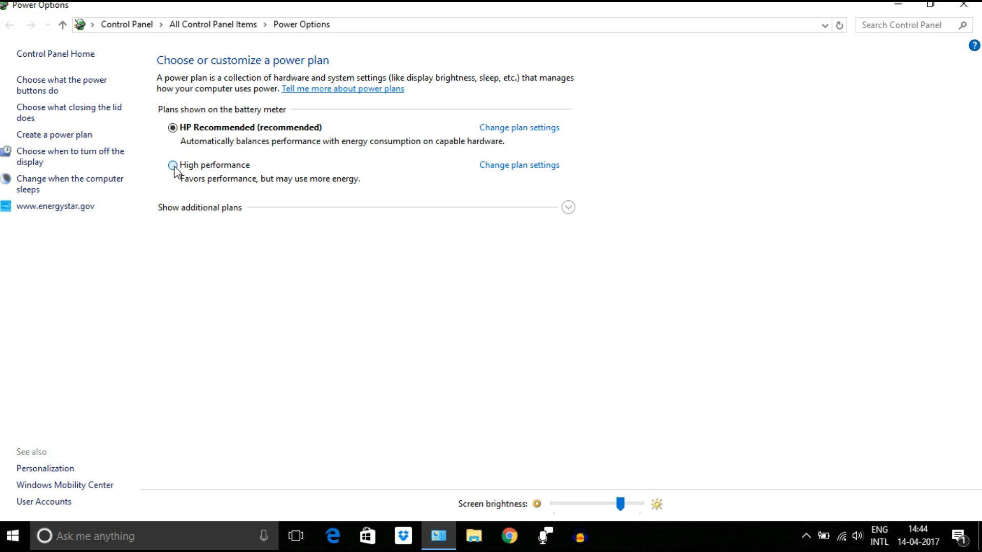
Select the High performance power plan and close Power Options
click(176, 165)
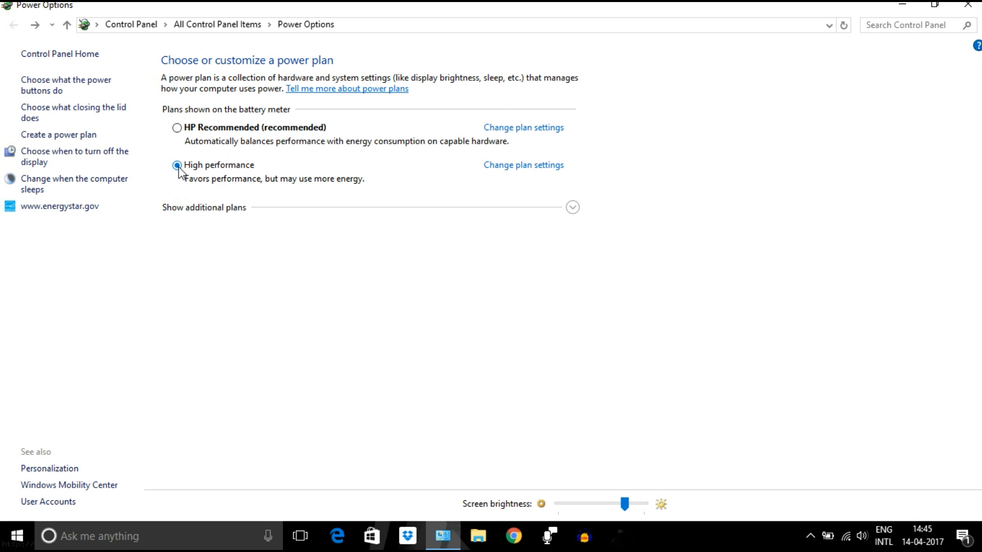
click(177, 165)
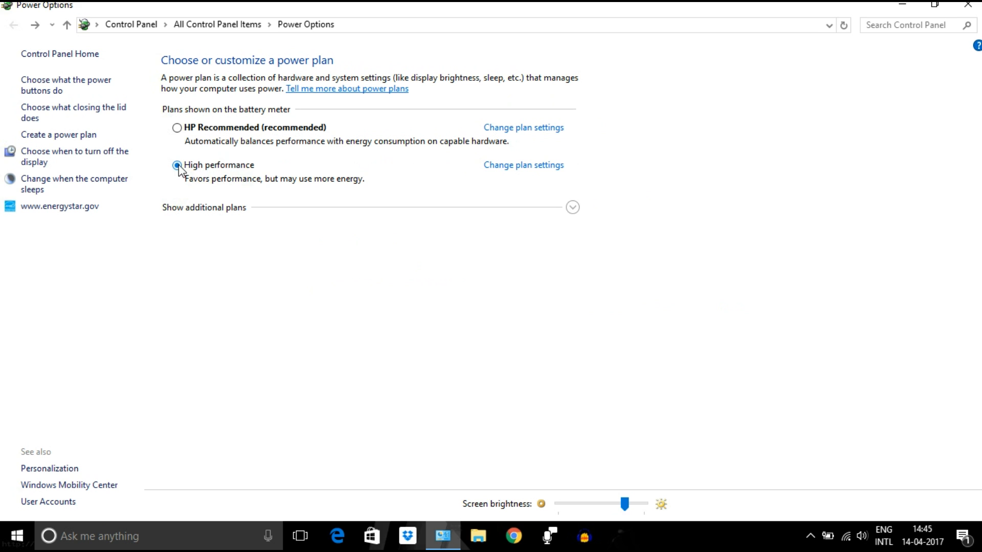
click(177, 164)
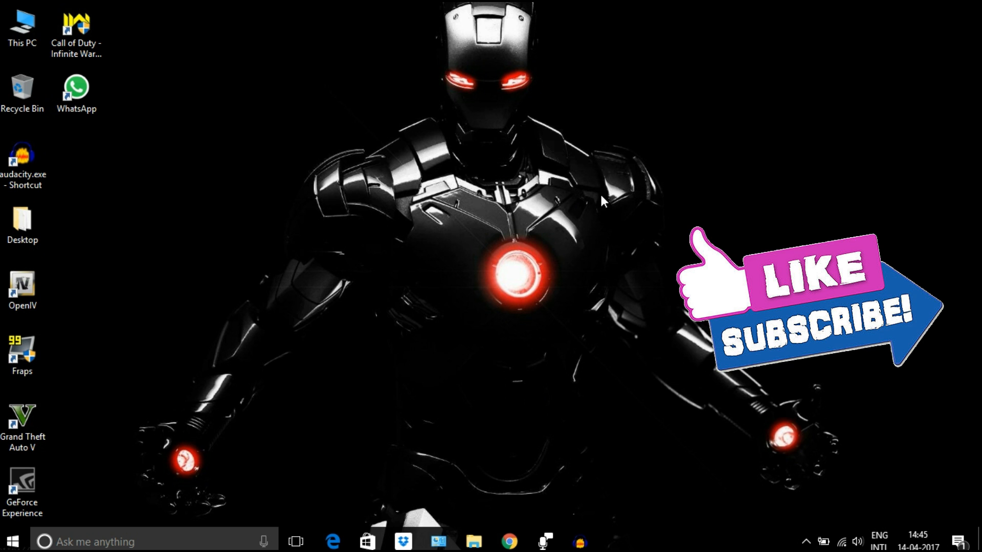
mouse_move(599, 241)
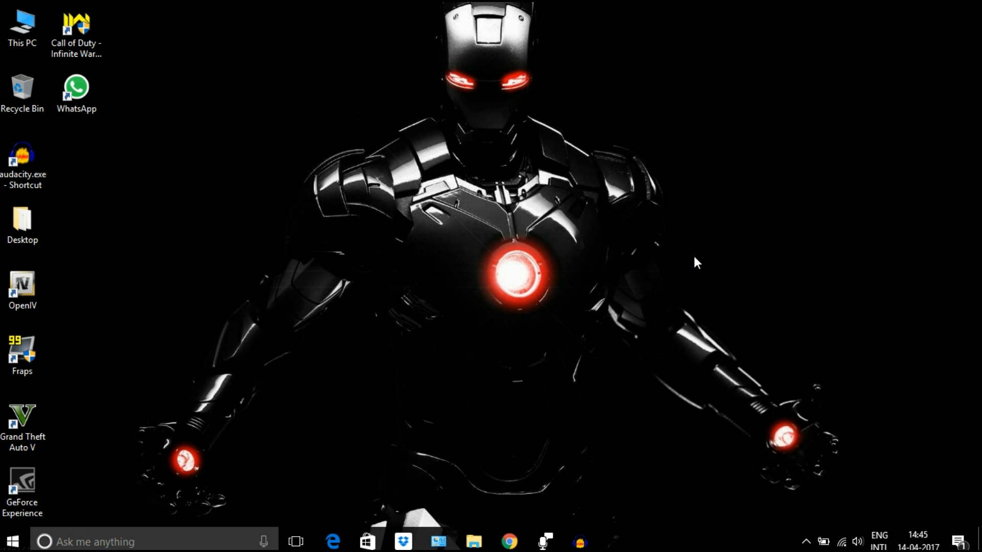
mouse_move(700, 253)
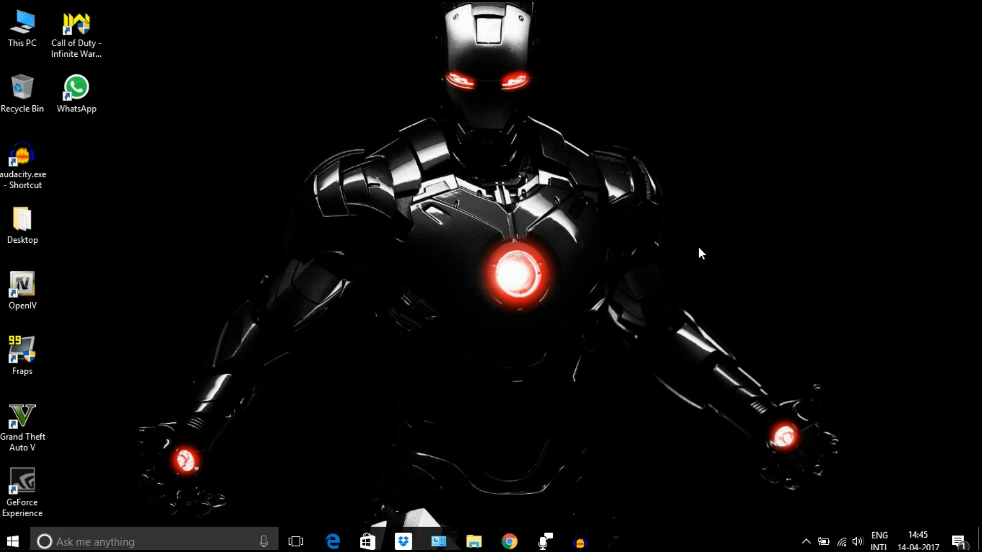